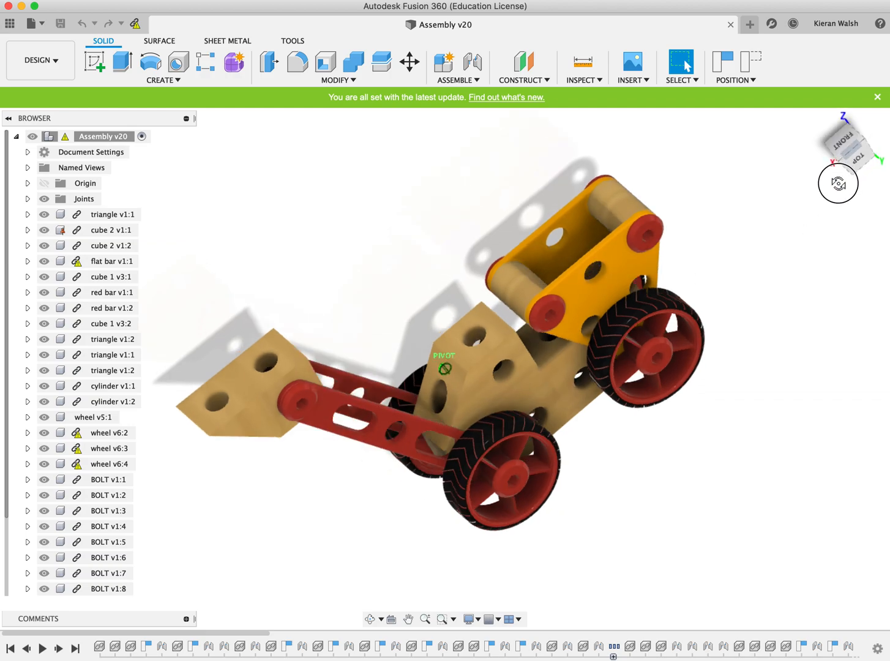
Orbit the assembly, then add a new blank untitled design tab beside it
drag(837, 183, 761, 155)
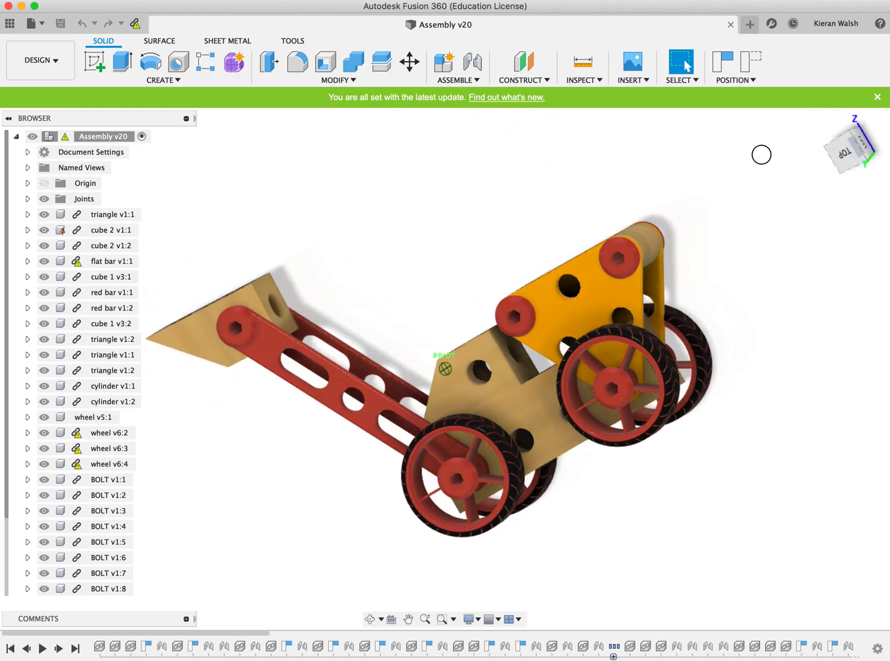
drag(762, 154, 607, 224)
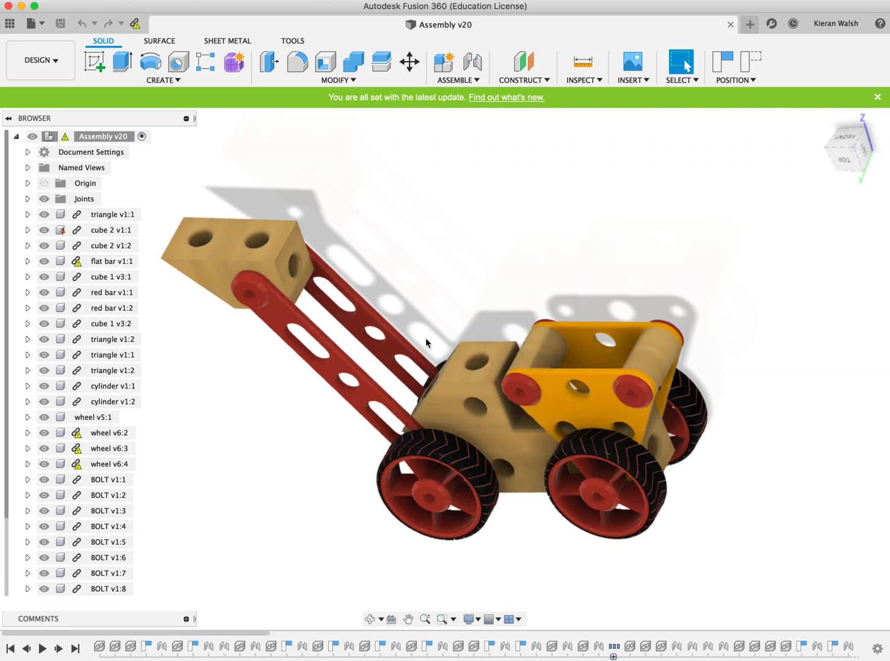
click(627, 396)
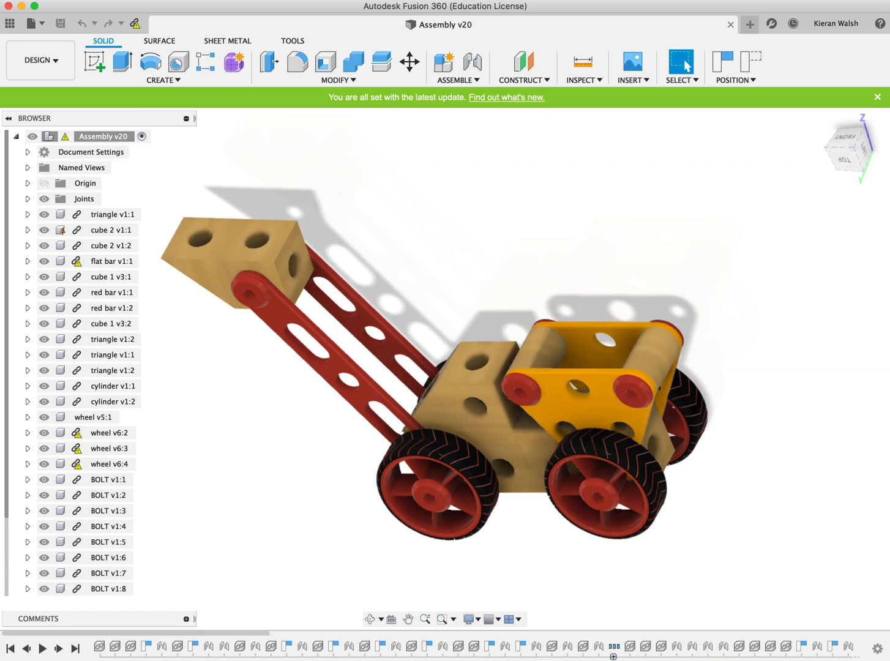
click(749, 23)
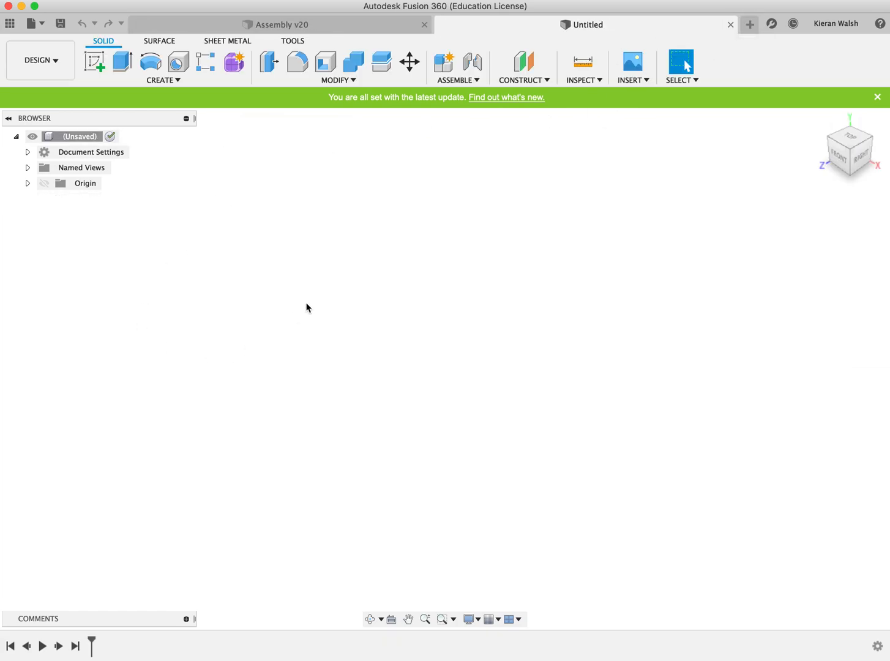
mouse_move(93, 63)
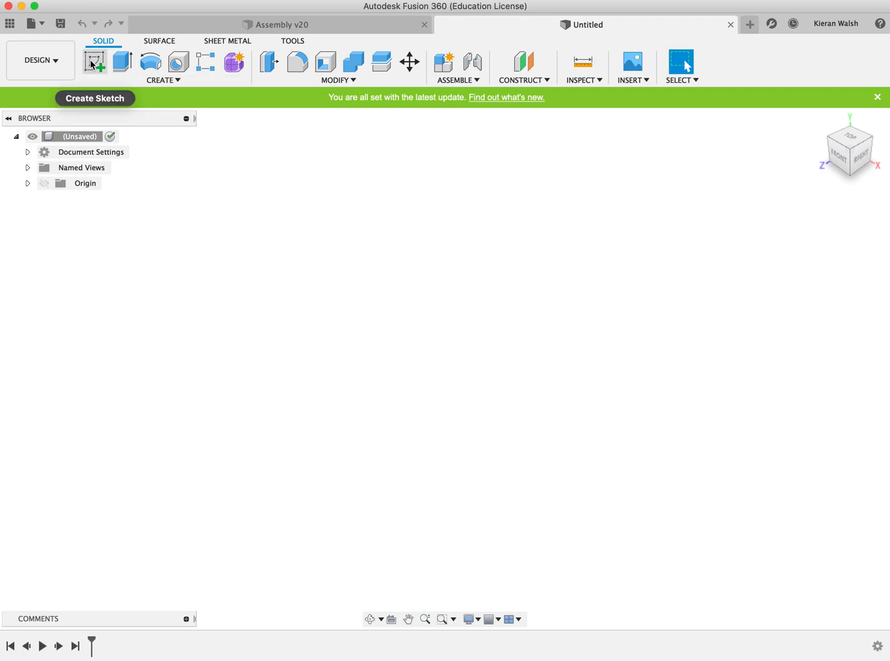
mouse_move(95, 63)
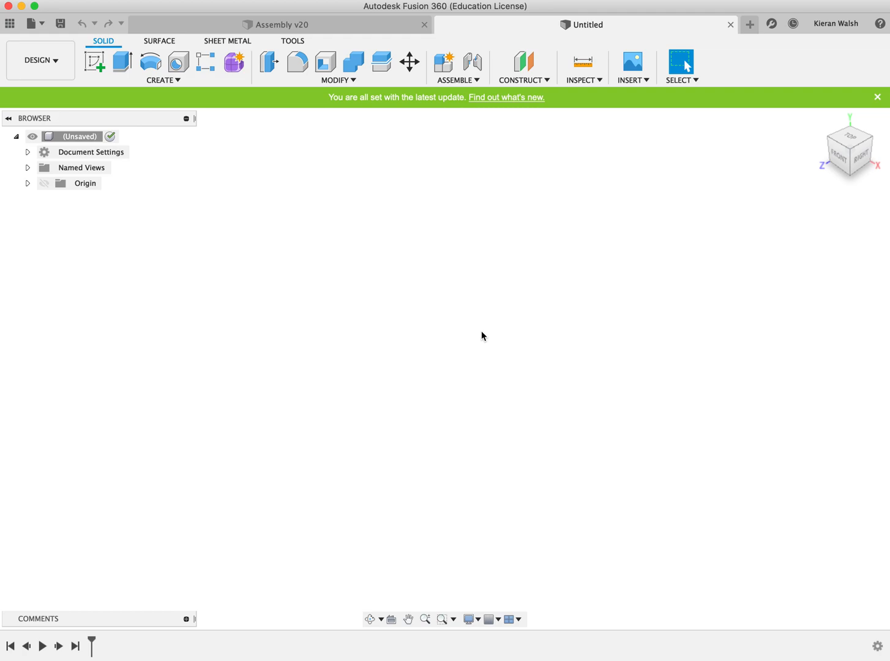
mouse_move(416, 331)
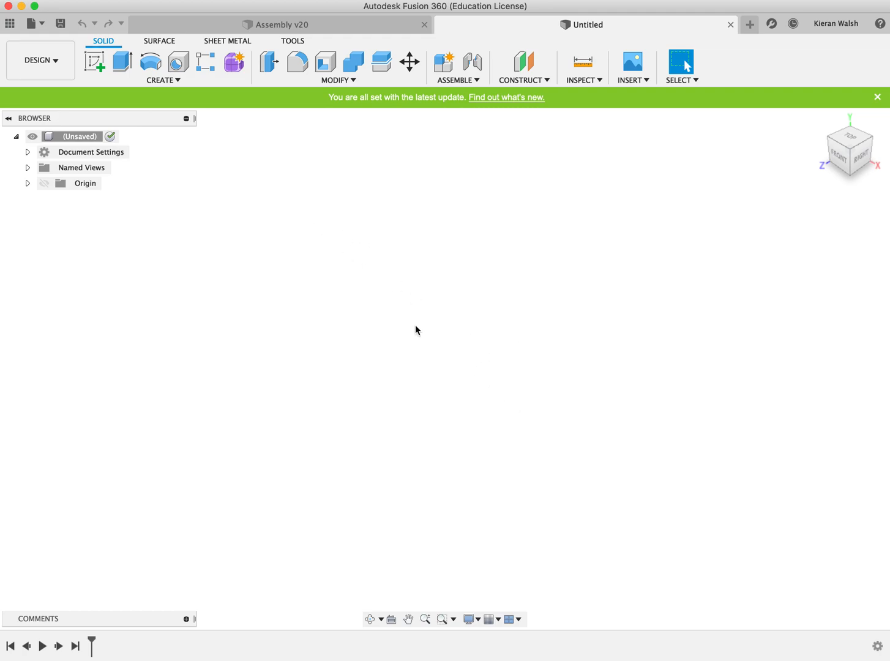
mouse_move(379, 280)
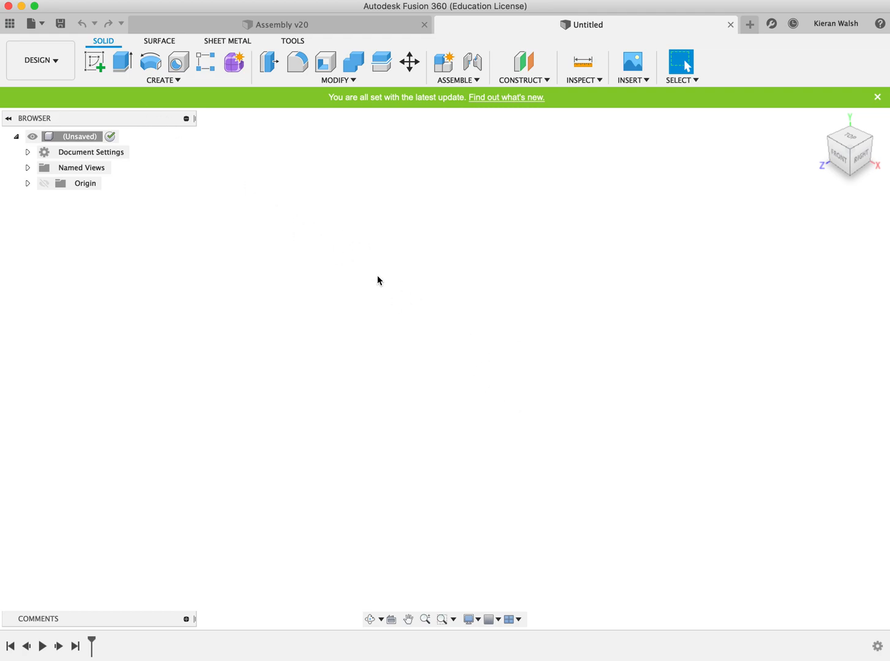
mouse_move(94, 63)
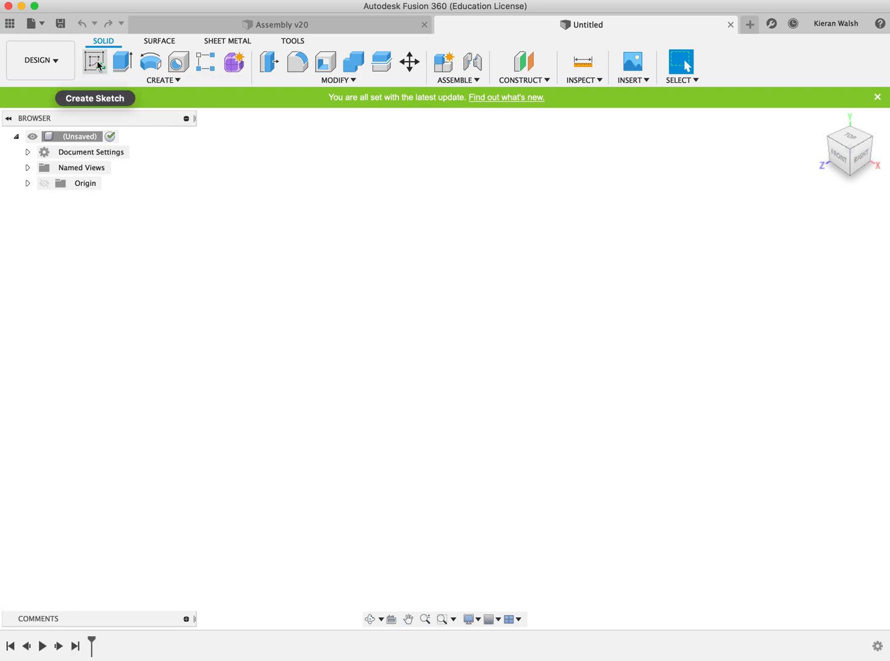
On the XZ plane, draw a 30 mm by 30 mm rectangle starting at the origin
click(95, 62)
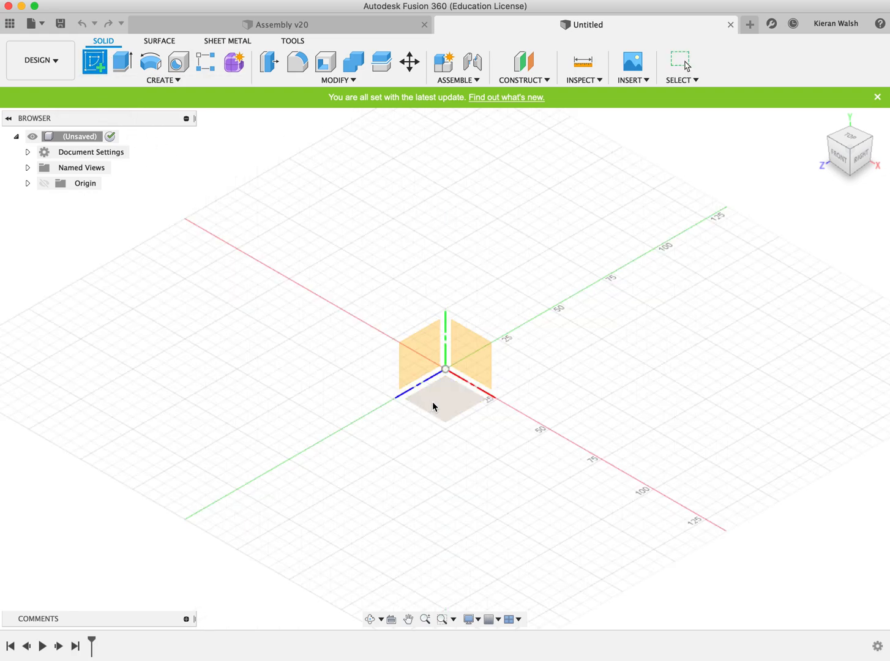
drag(434, 406, 420, 372)
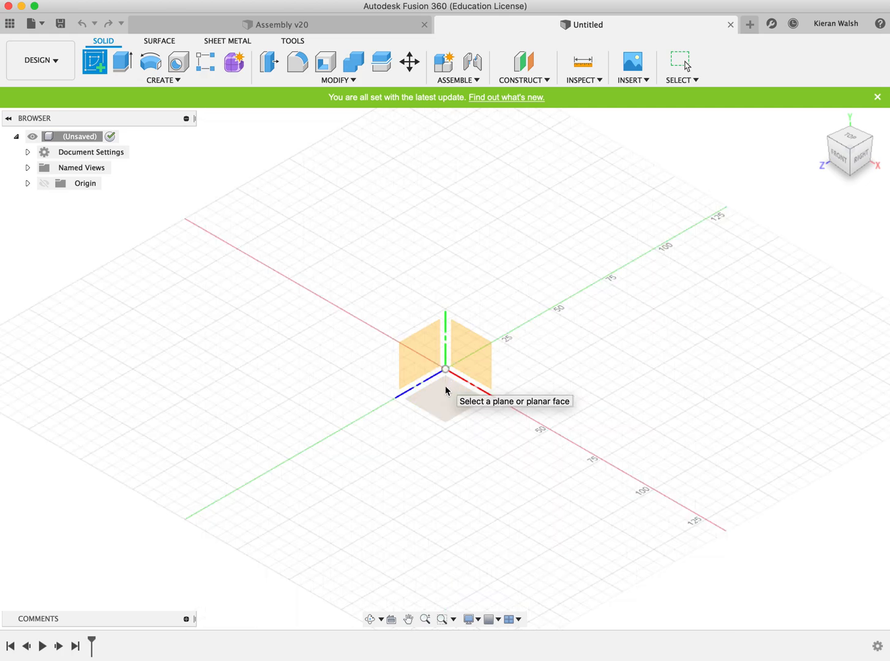
click(433, 398)
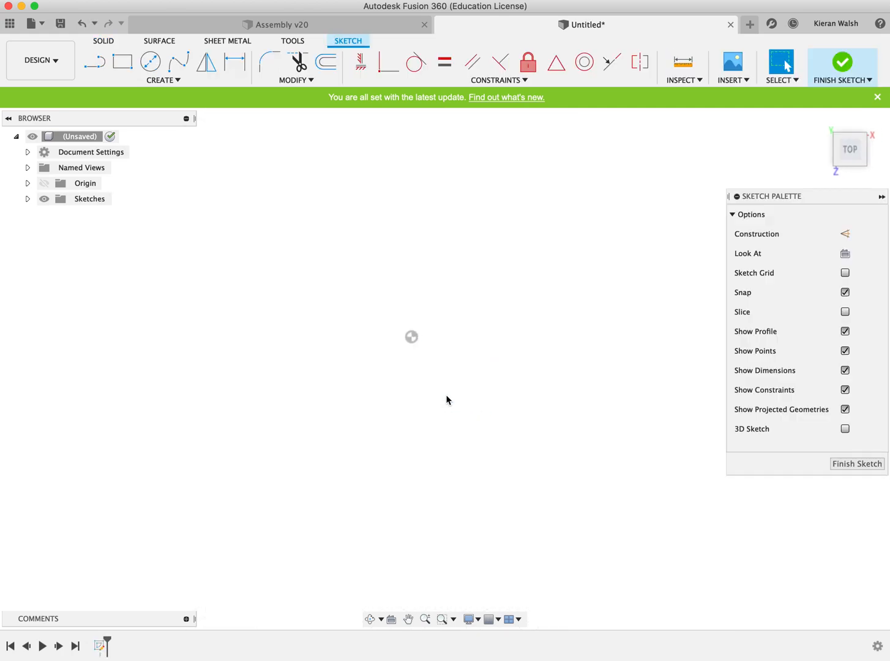
click(122, 62)
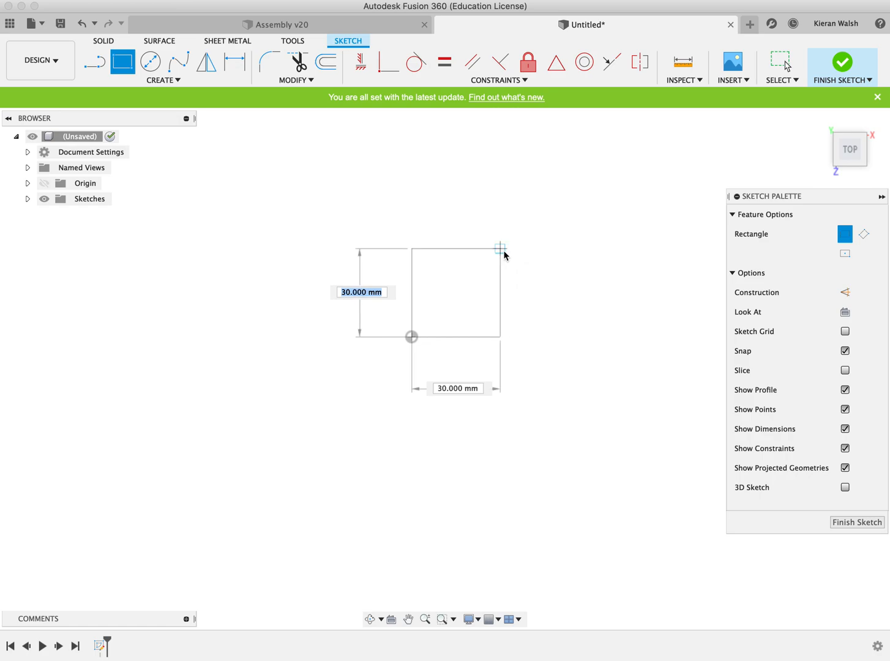
mouse_move(503, 256)
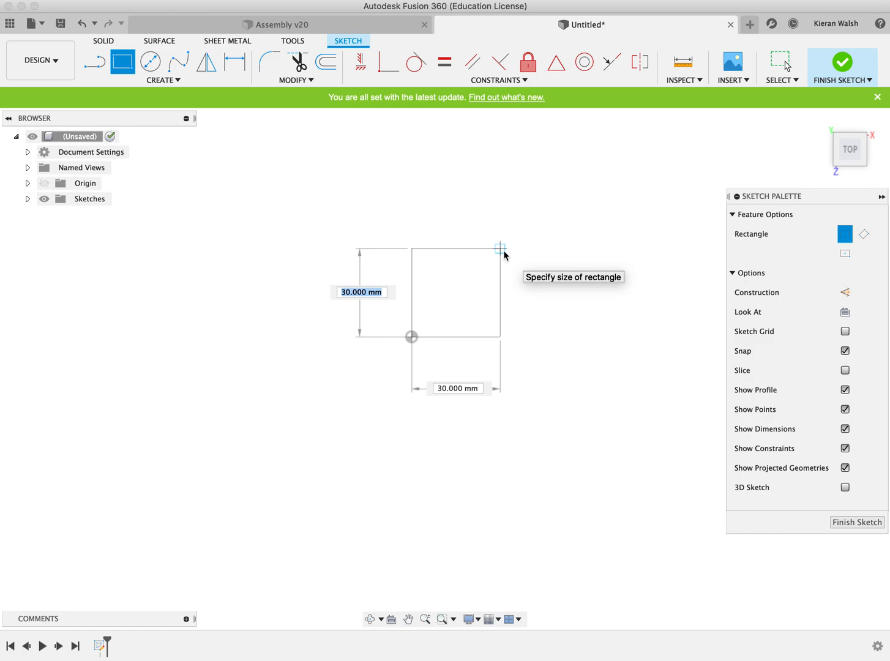
text(35 mm)
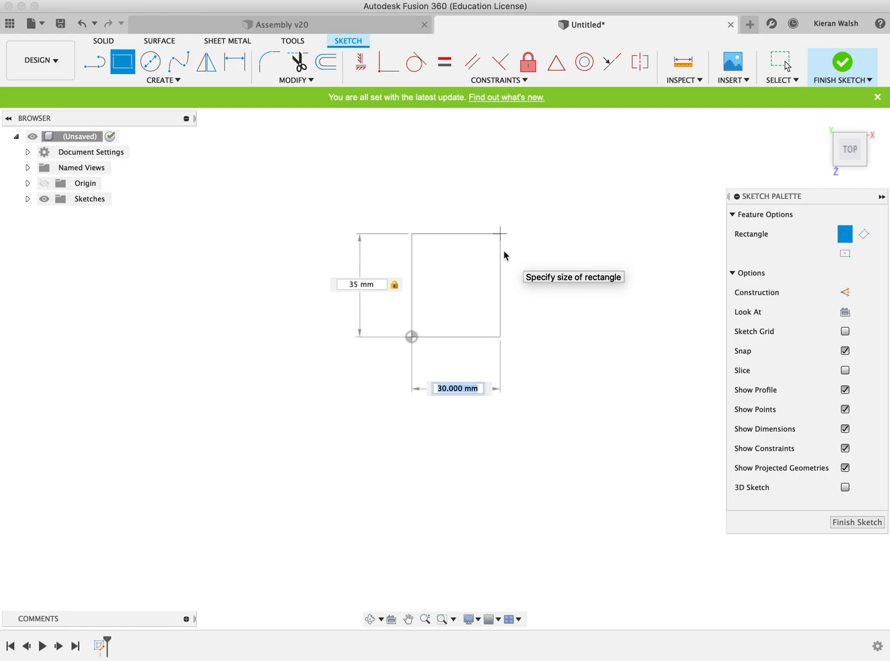
text(2)
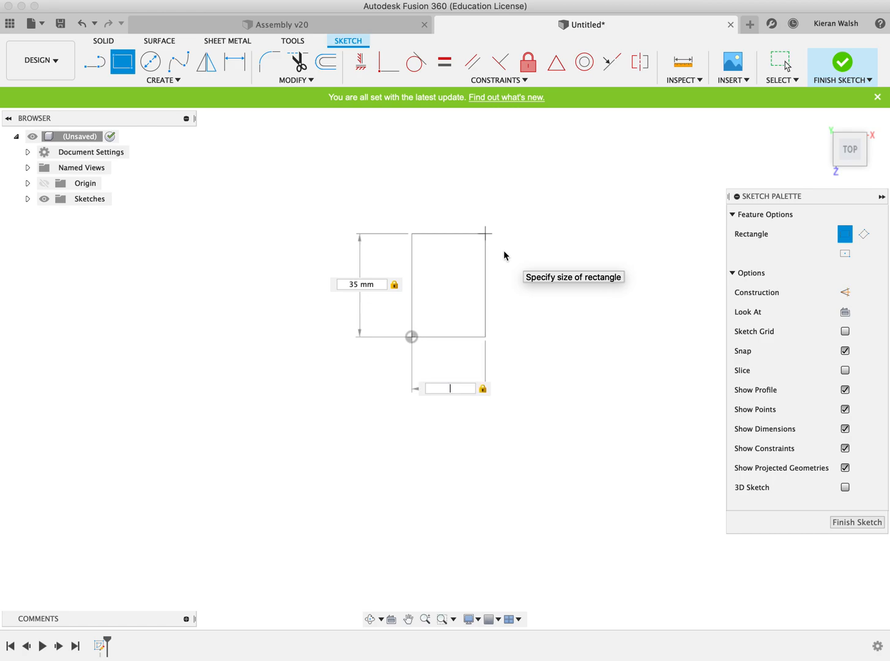
text(30 mm)
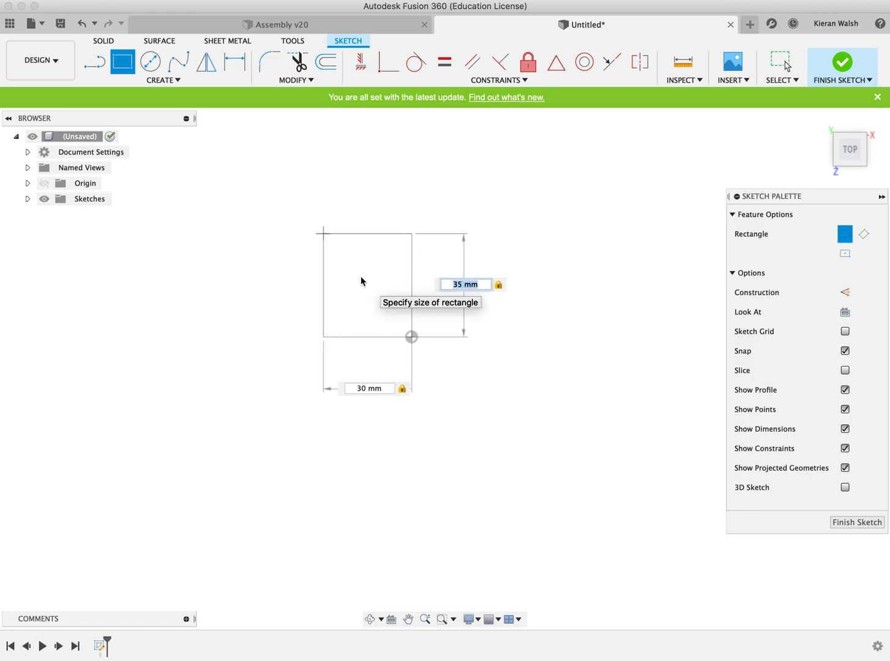
text(30)
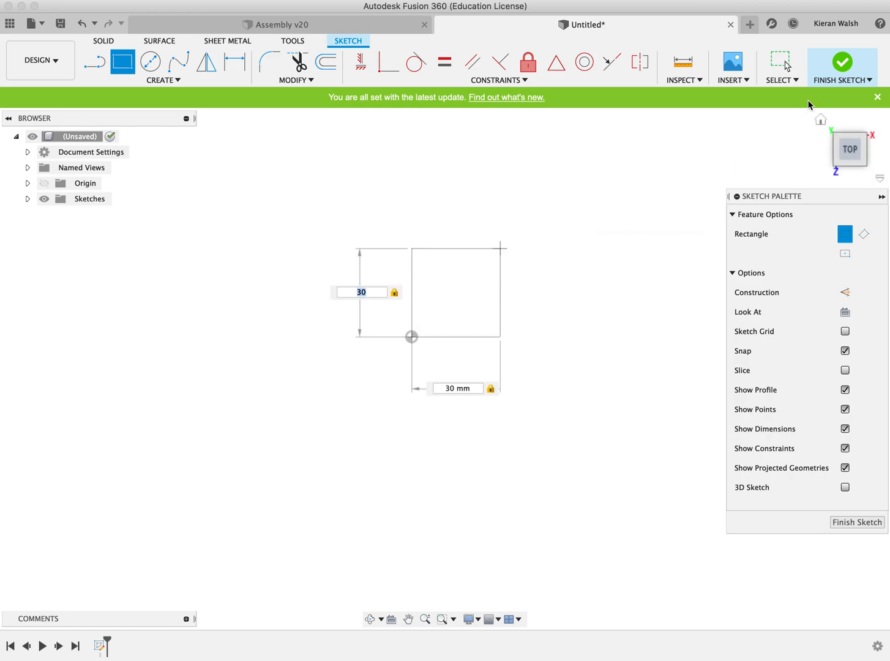
mouse_move(842, 63)
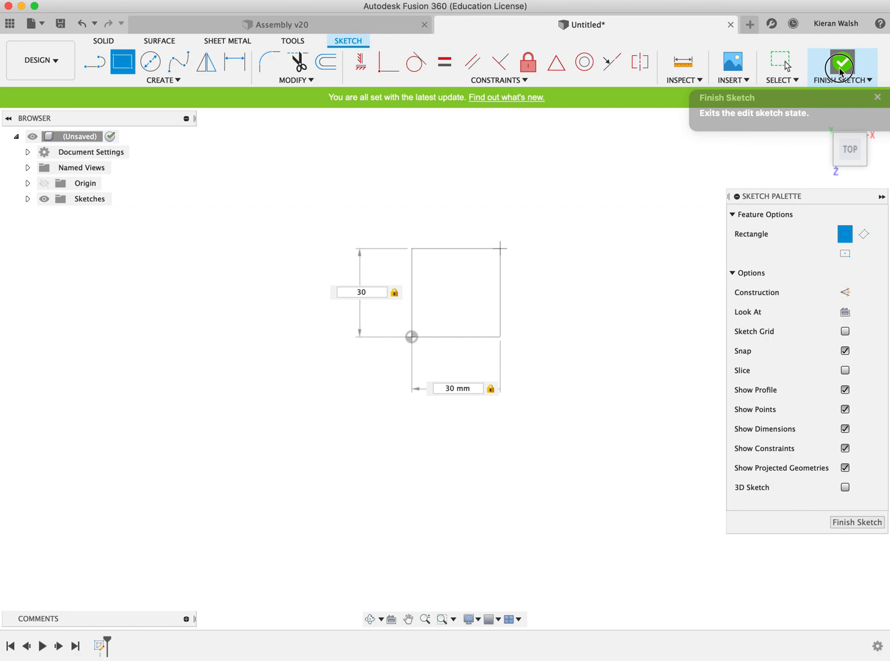
Finish the square sketch and extrude its profile 30 mm into a solid cube
click(844, 61)
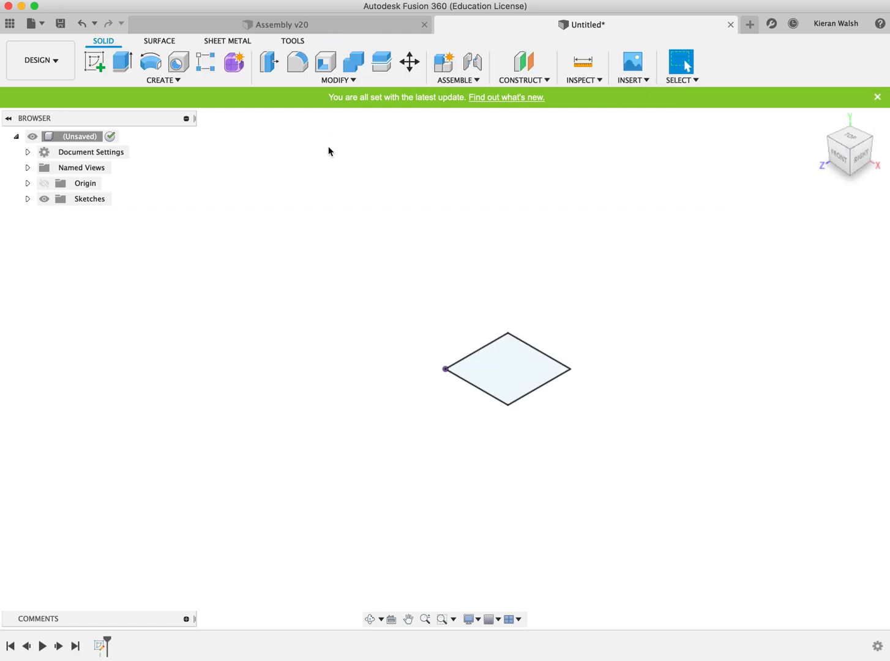
mouse_move(123, 65)
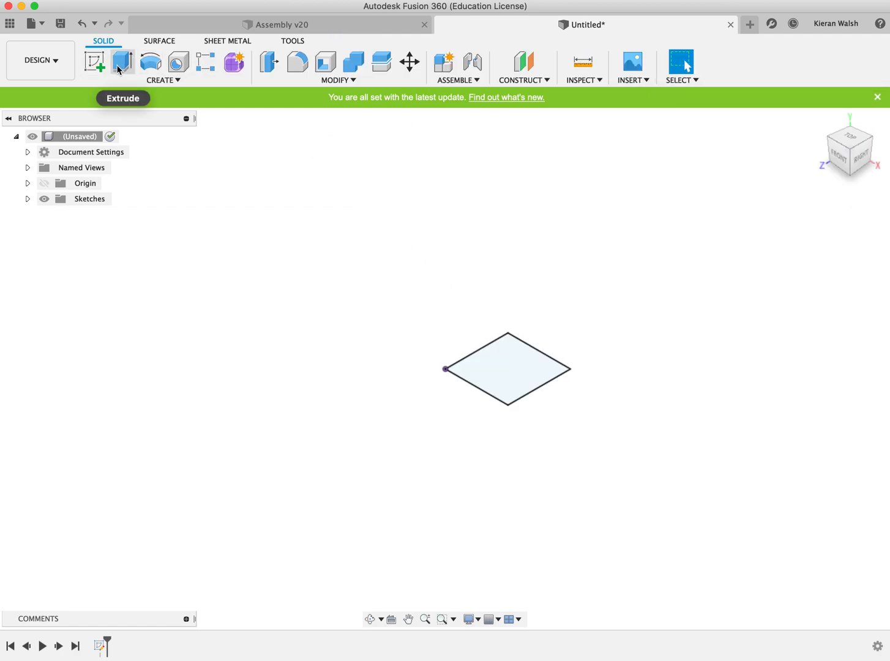
mouse_move(123, 64)
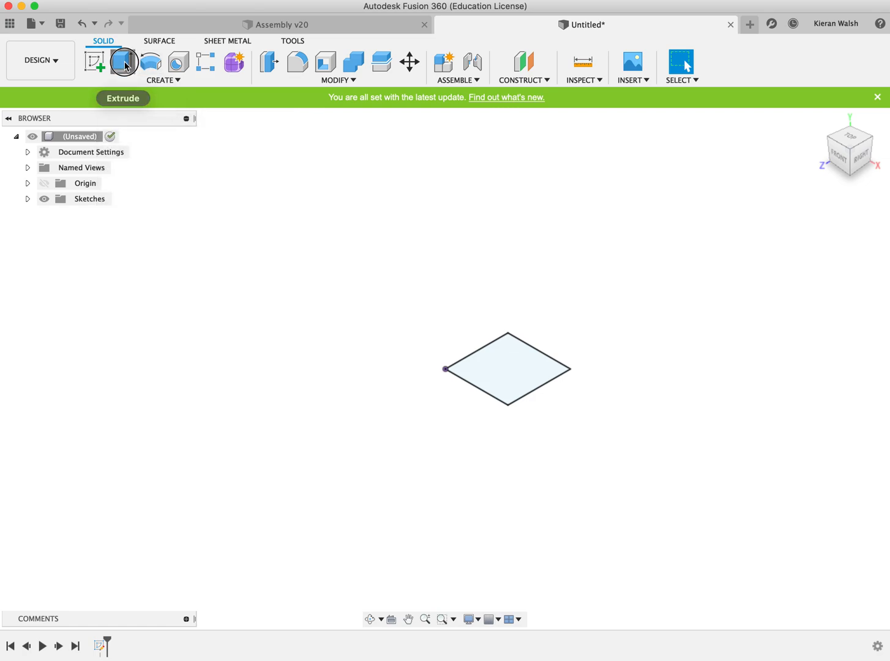
click(123, 63)
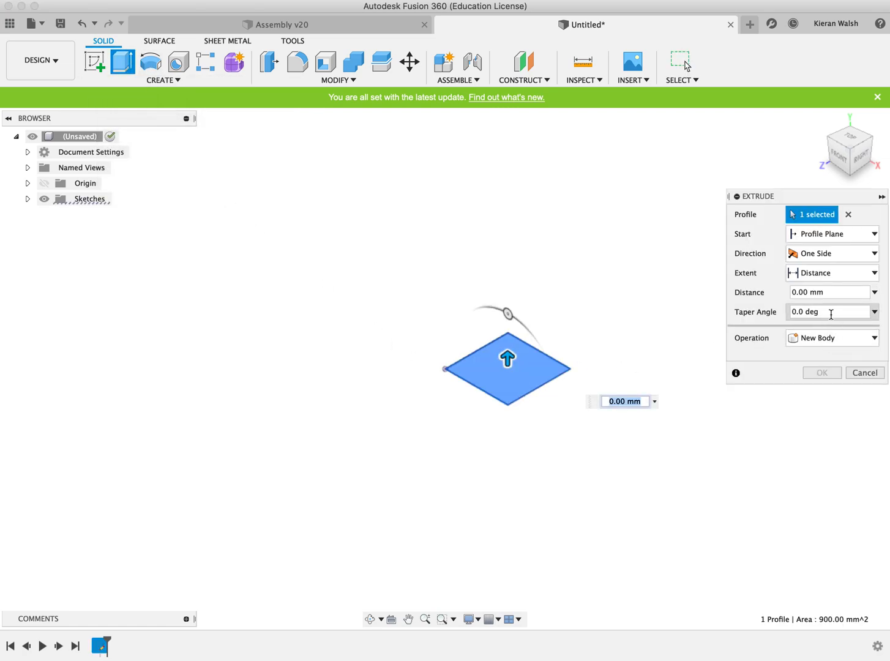
text(30)
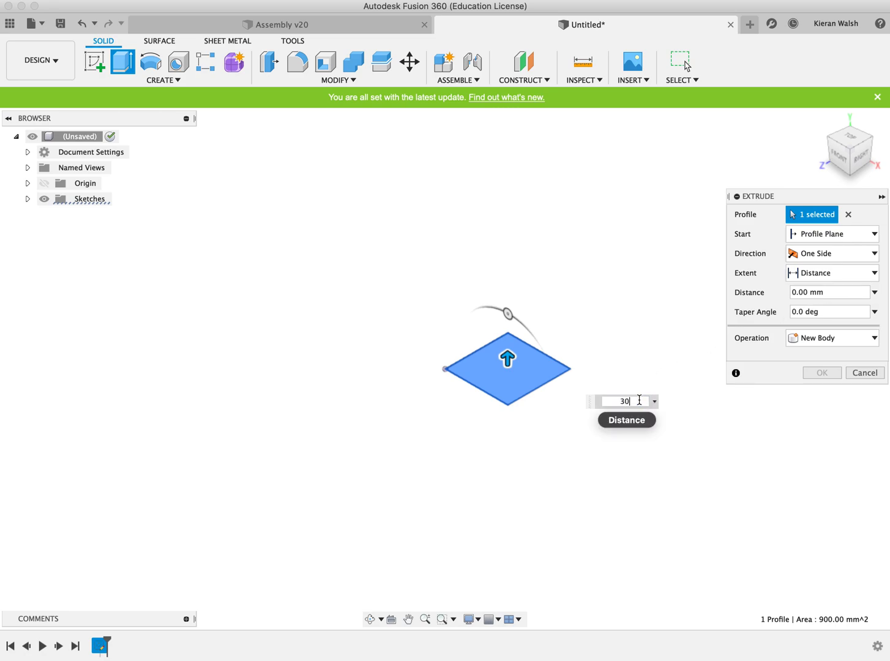
text(30)
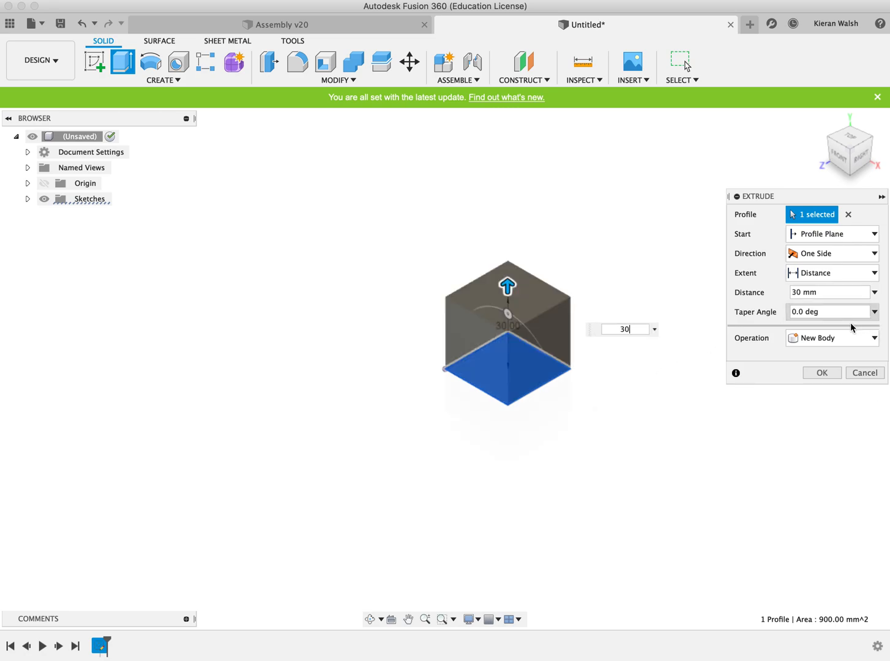
click(822, 373)
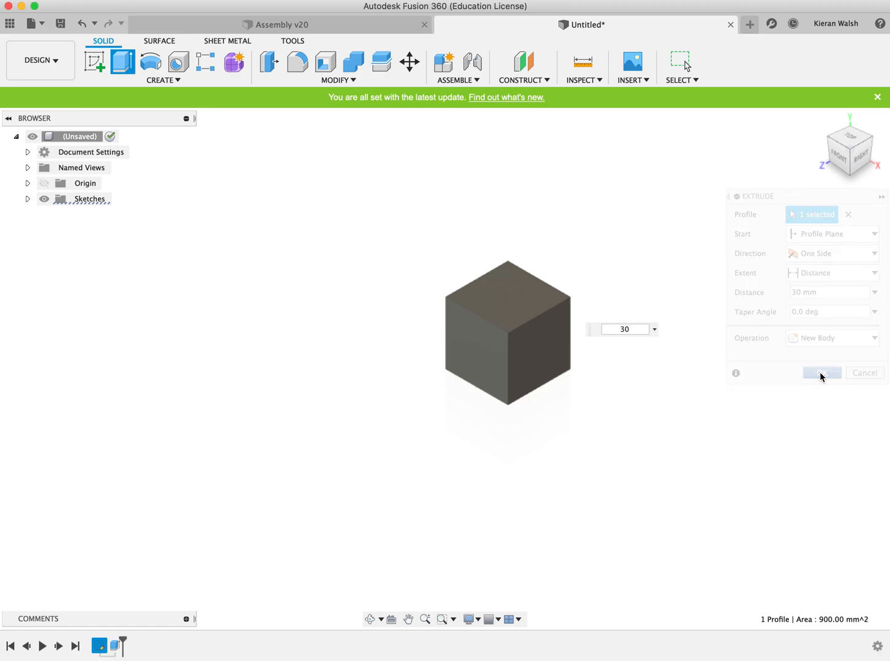
Reorient with the ViewCube and orbit to show the cube's top and two sides
click(821, 372)
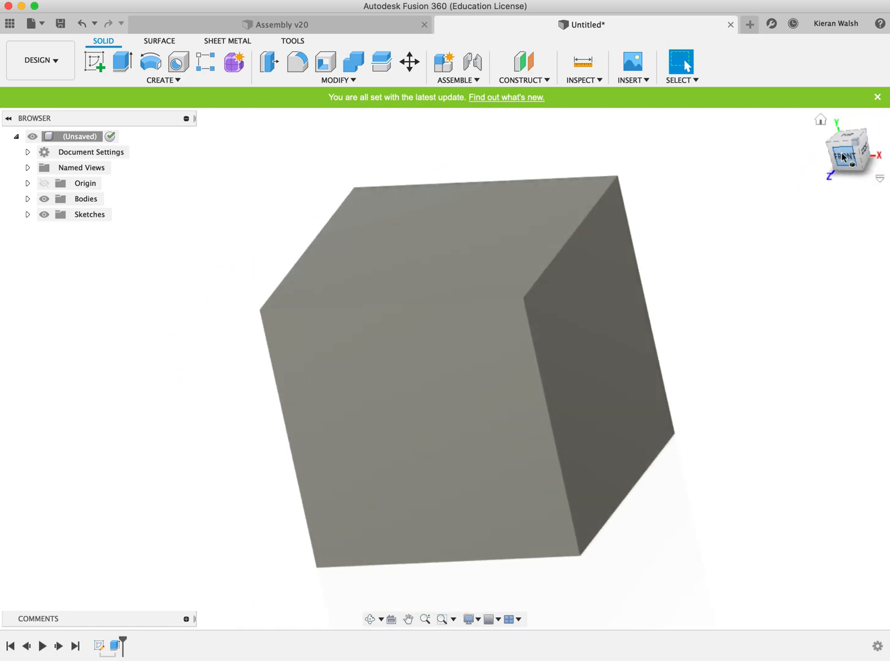
click(846, 157)
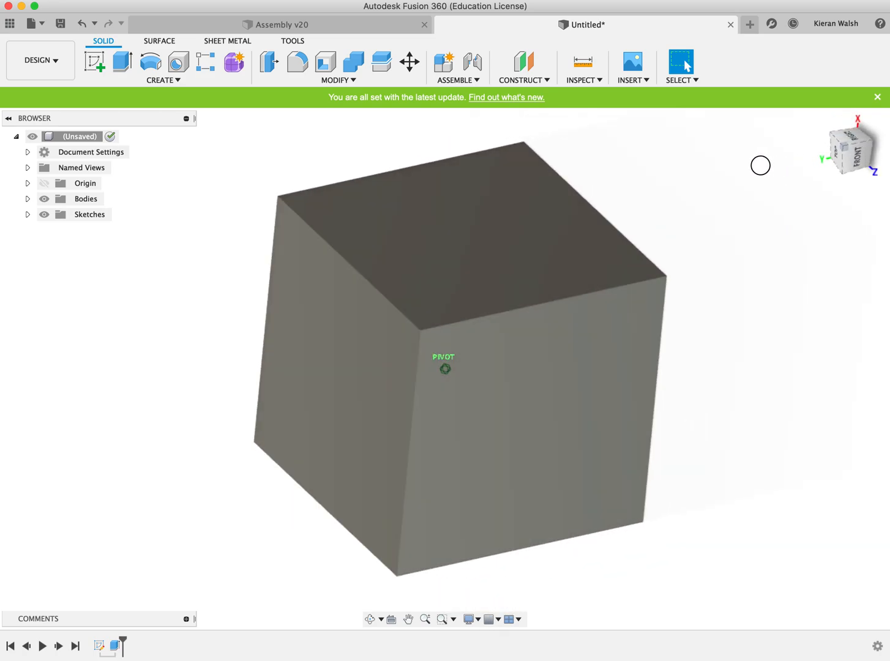
drag(761, 165, 734, 170)
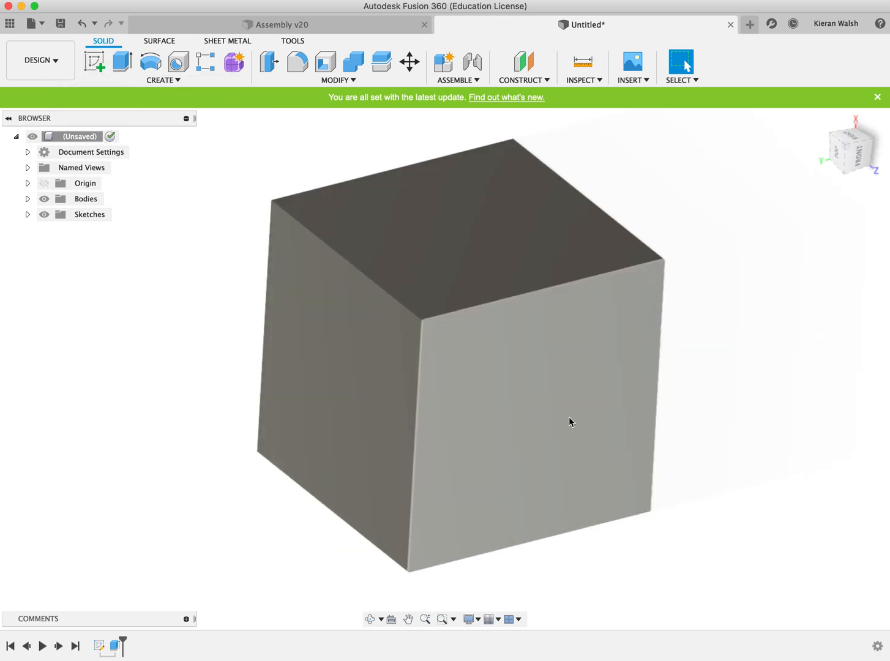
mouse_move(95, 63)
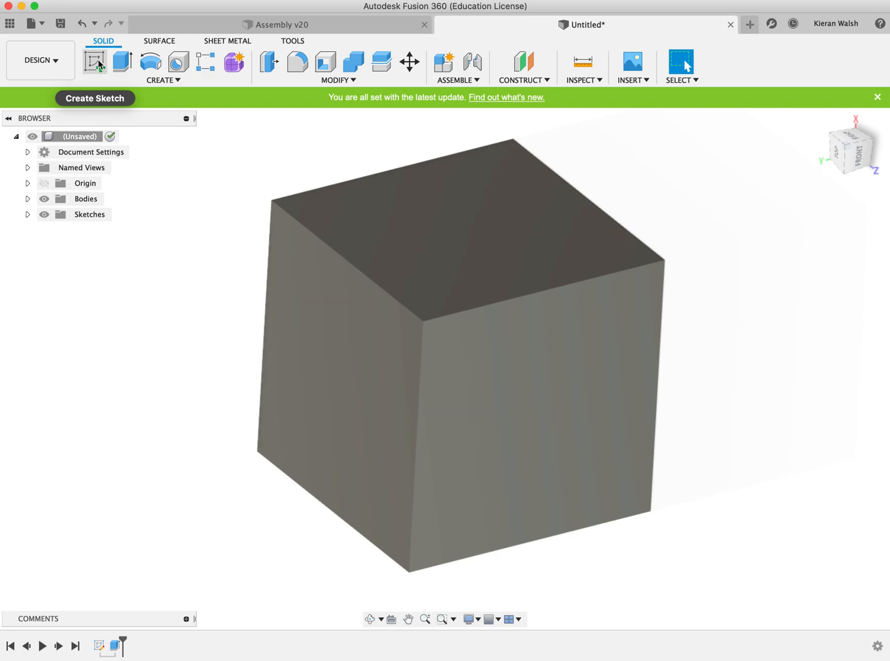
On a cube face, draw a centre-diameter circle of 12 mm at the face centre
click(94, 62)
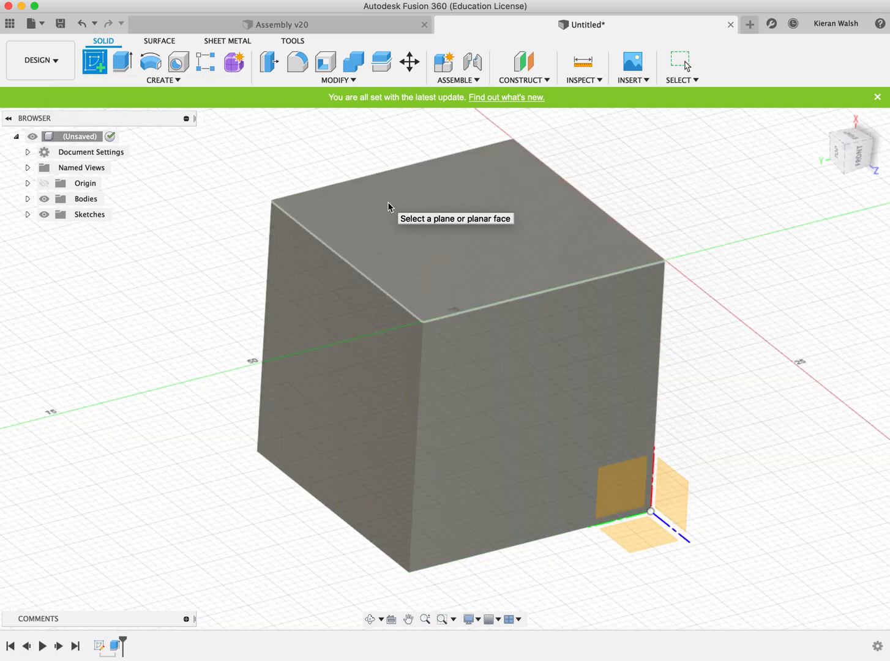
mouse_move(496, 235)
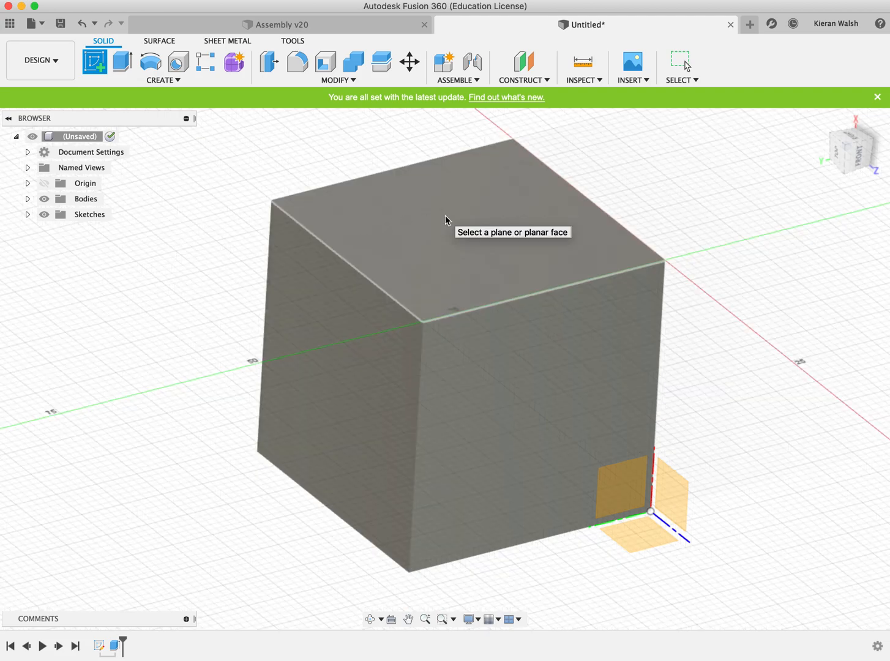
click(670, 499)
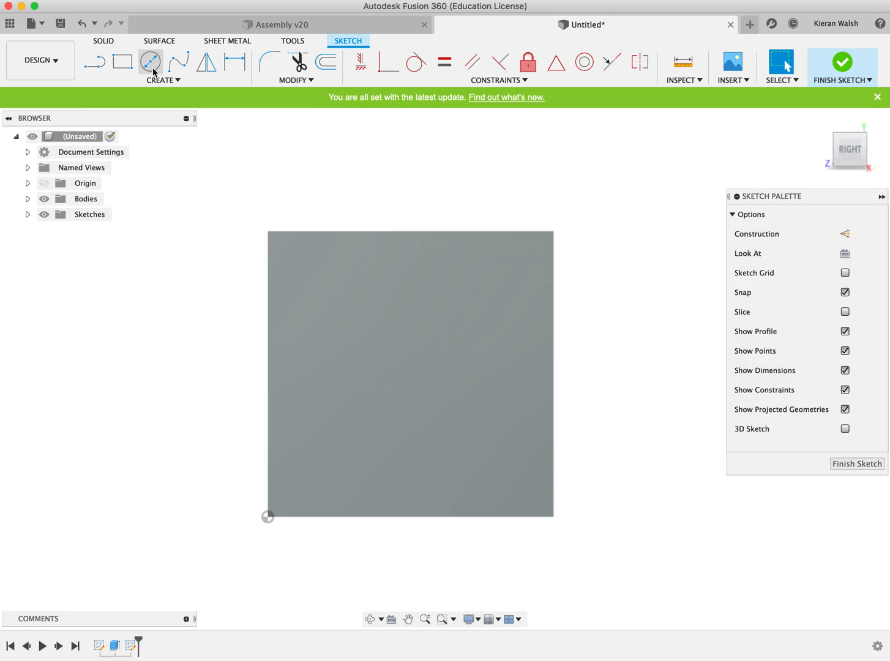
click(150, 62)
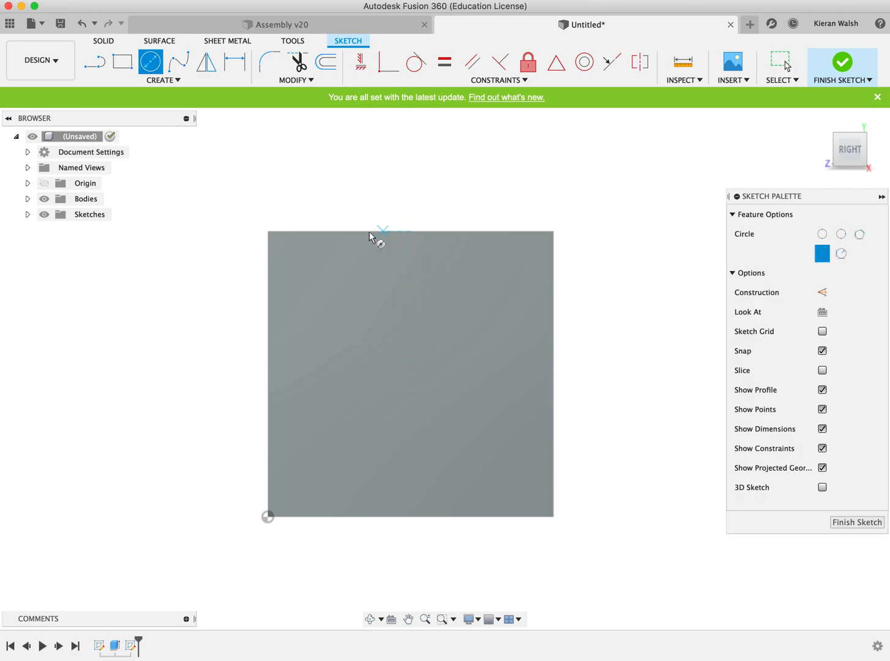
mouse_move(271, 380)
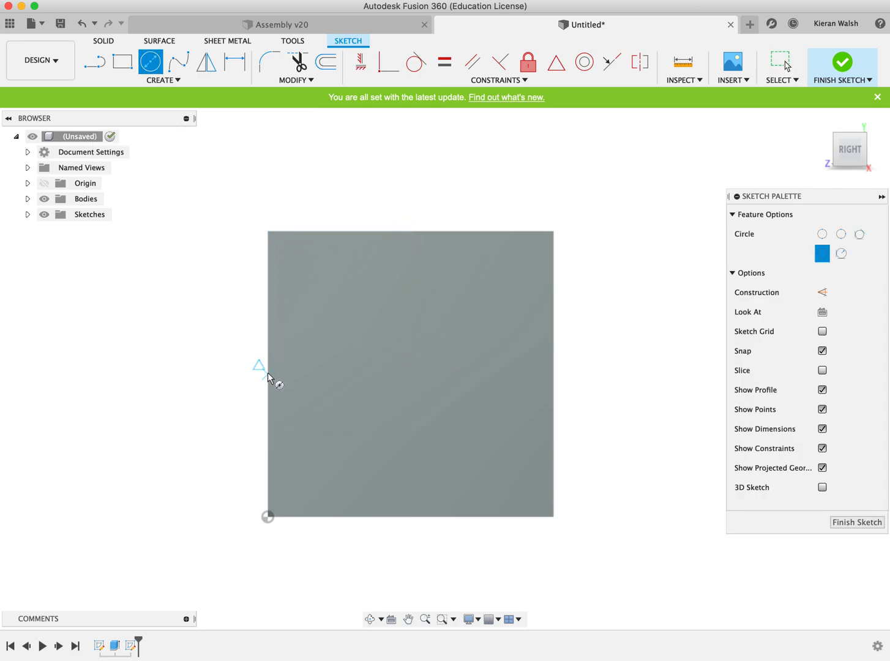
mouse_move(270, 378)
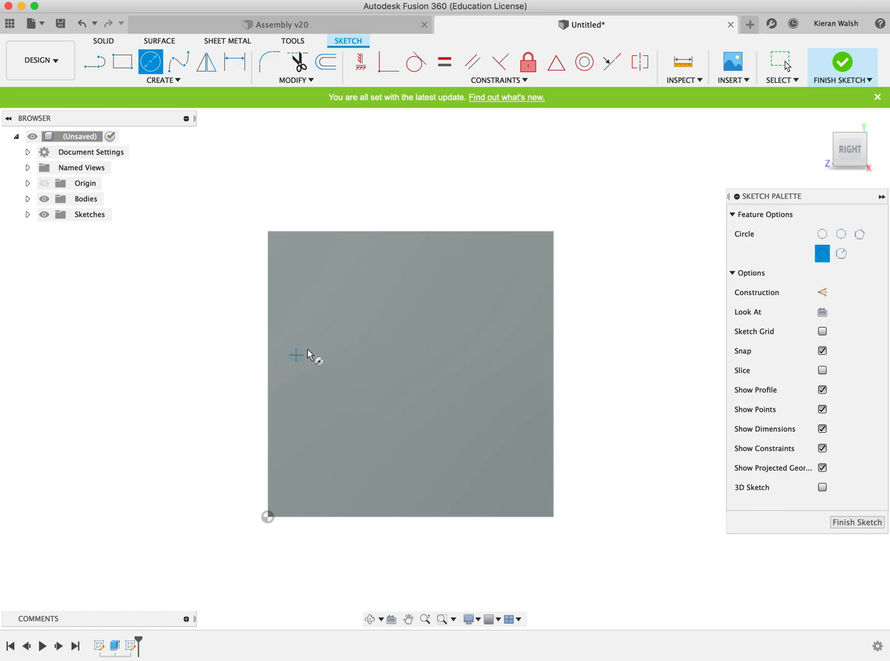
mouse_move(422, 238)
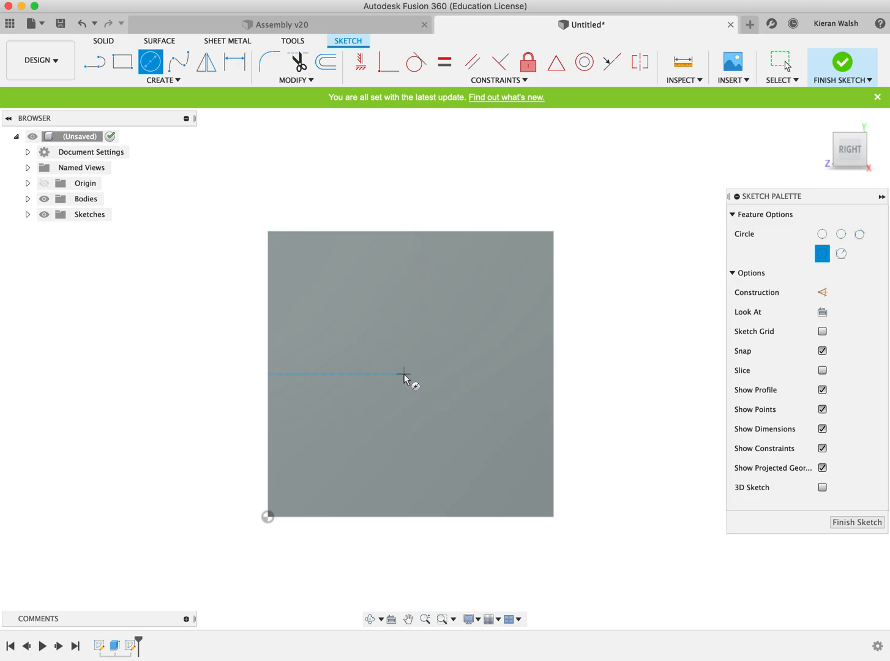
mouse_move(409, 377)
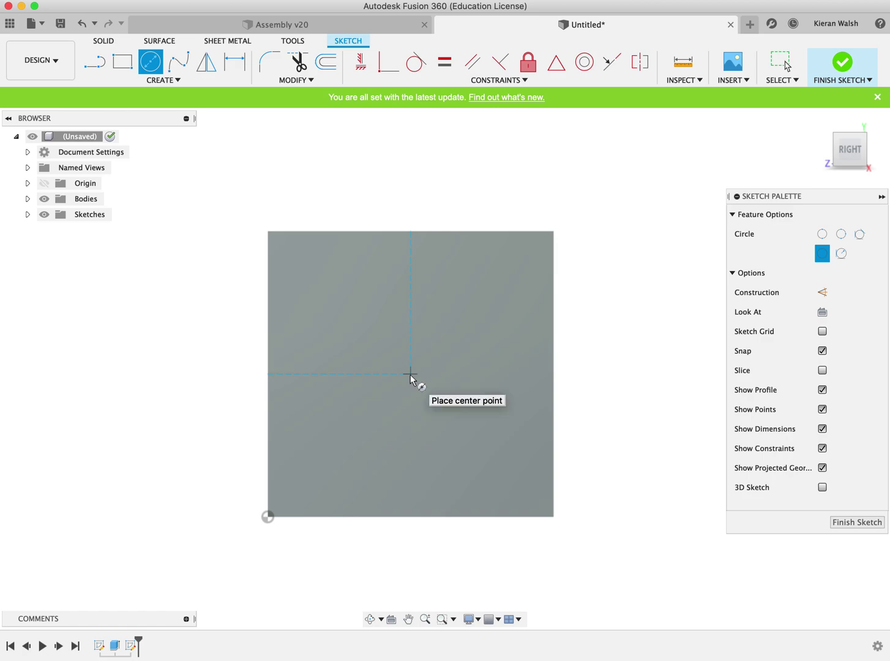
click(411, 373)
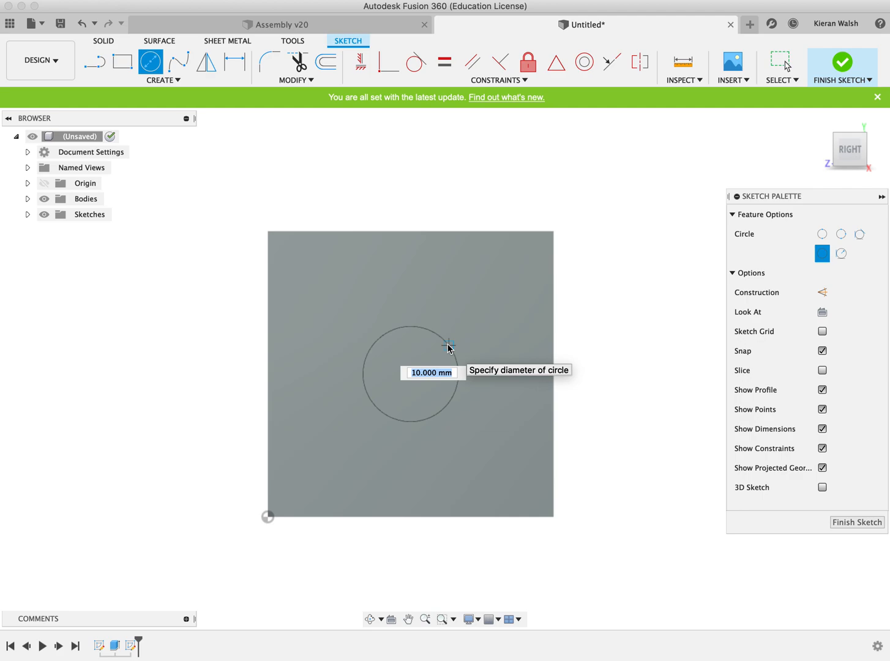
text(12)
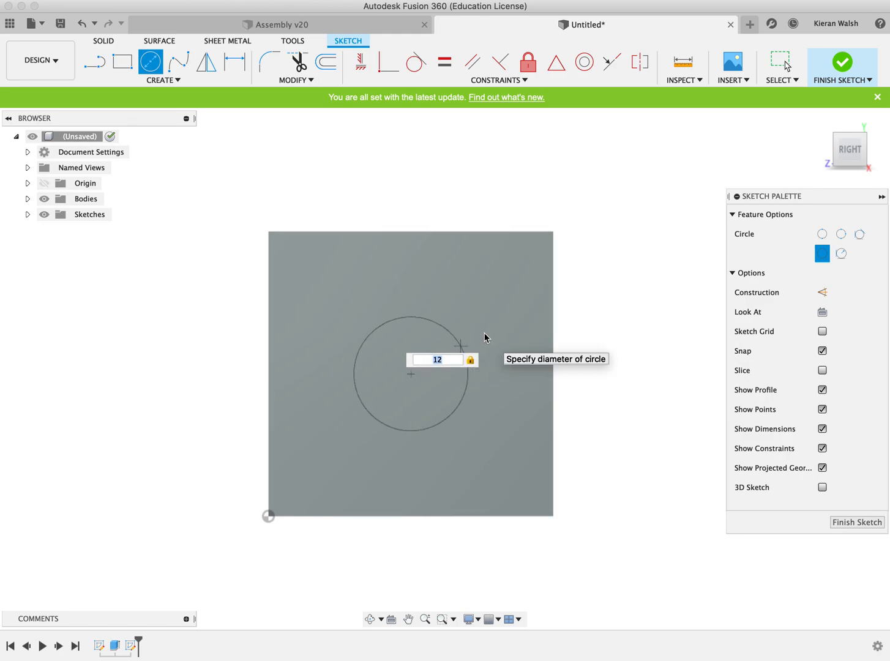
key(Return)
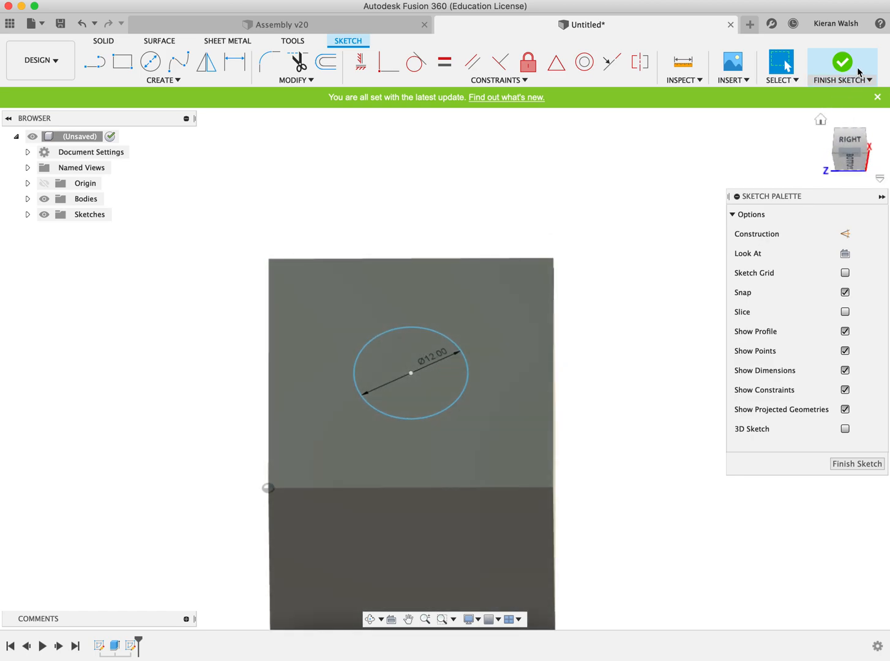
mouse_move(842, 61)
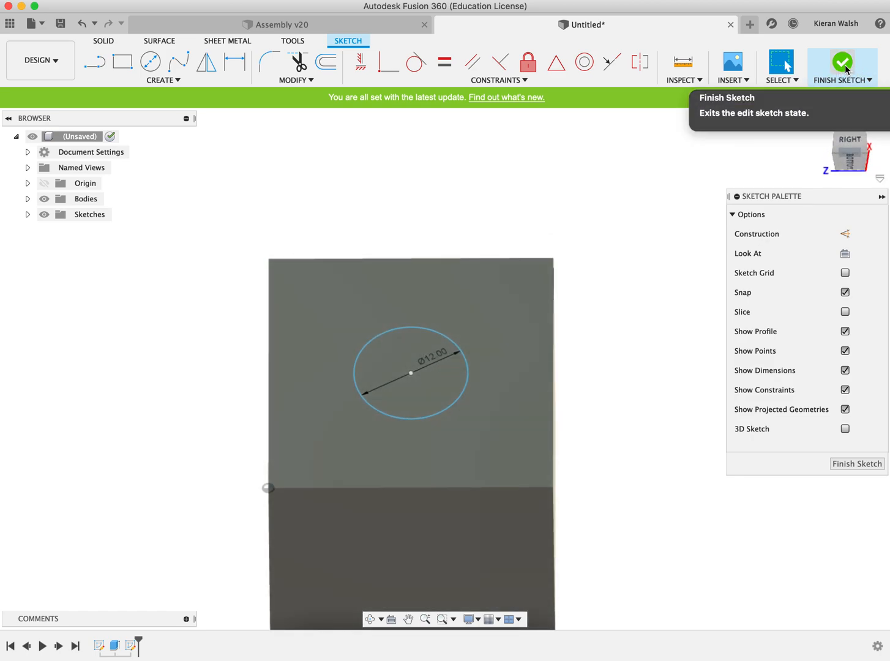
Finish the circle sketch and extrude-cut it through the cube as a 12 mm hole
click(842, 62)
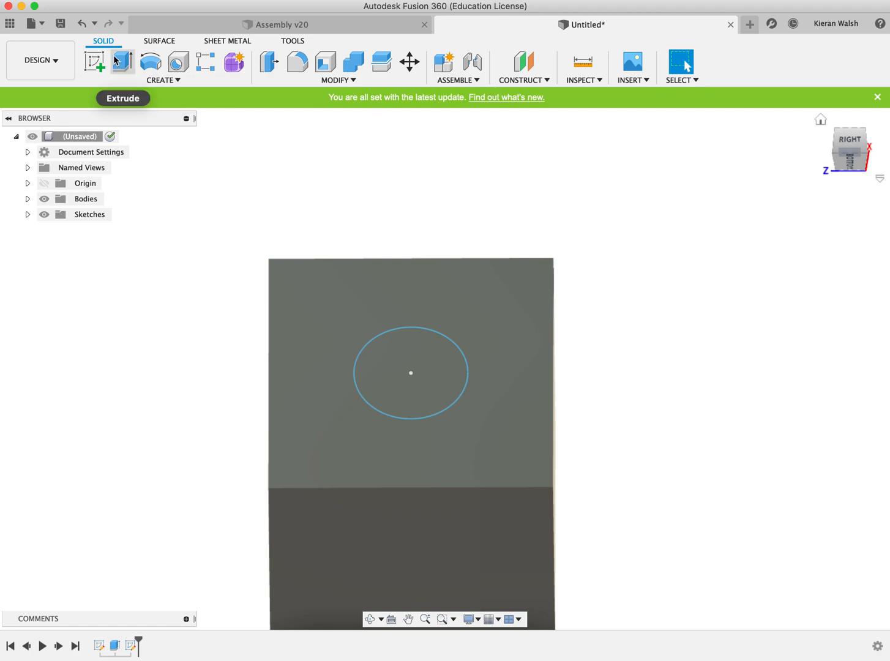
click(125, 62)
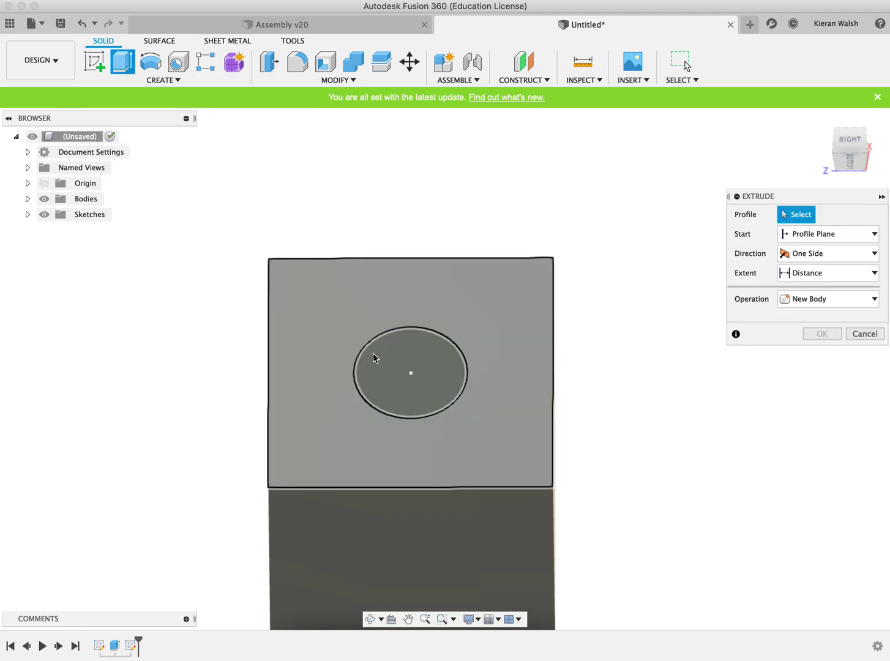
click(409, 373)
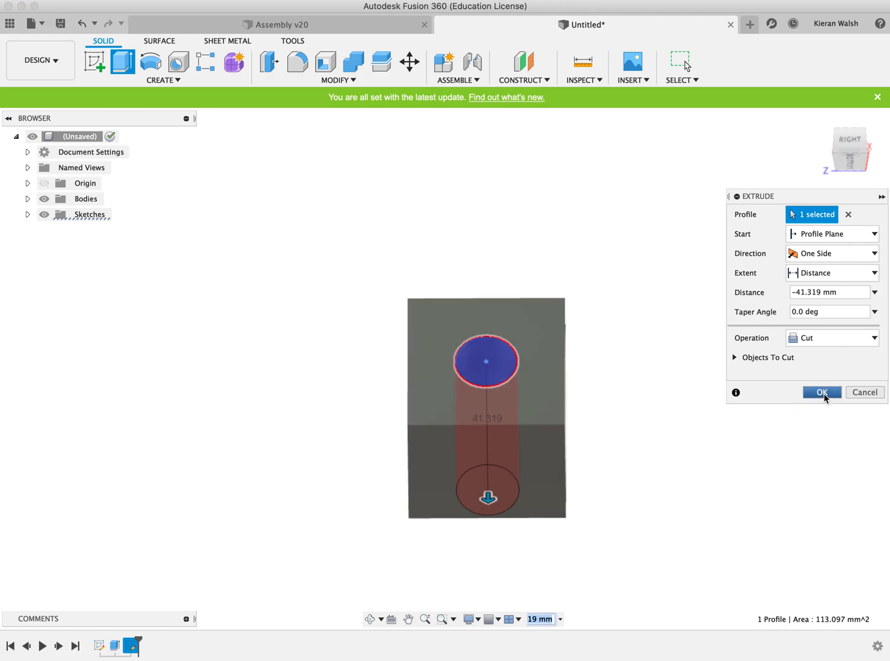
click(821, 393)
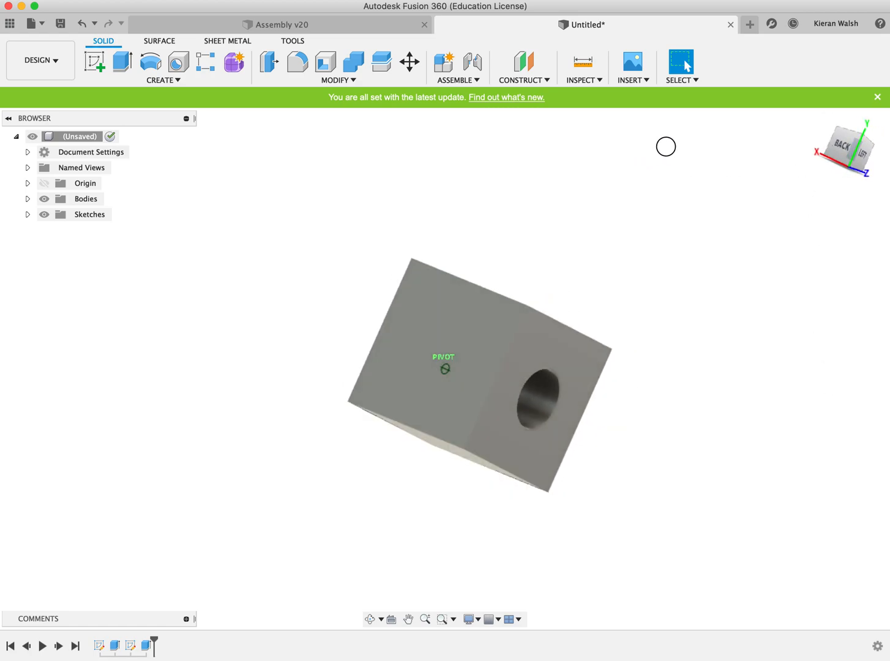
Orbit to view the new hole, then sketch a 12 mm circle centred on the top face
drag(666, 147, 395, 233)
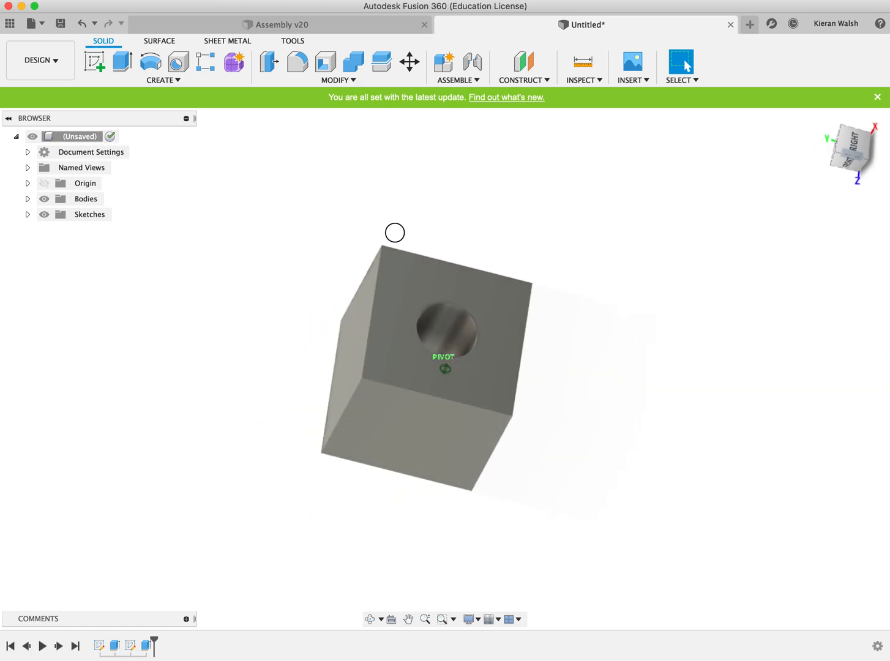
mouse_move(95, 65)
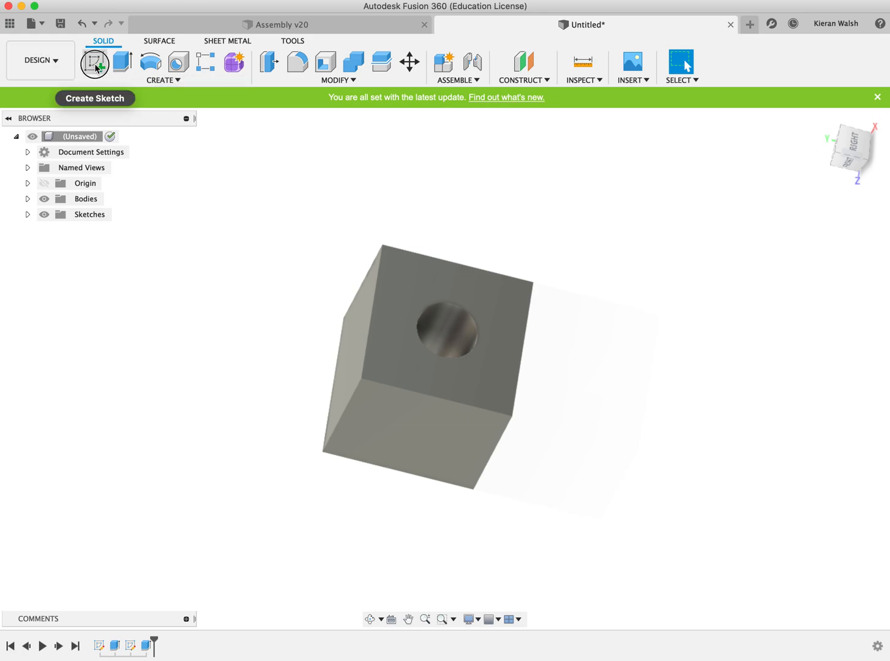
click(95, 63)
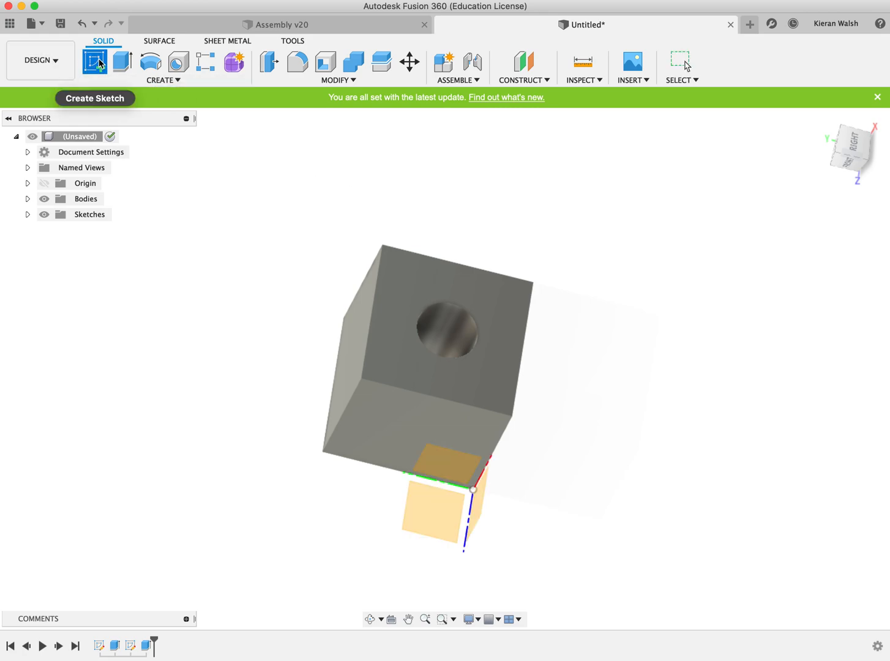
click(96, 63)
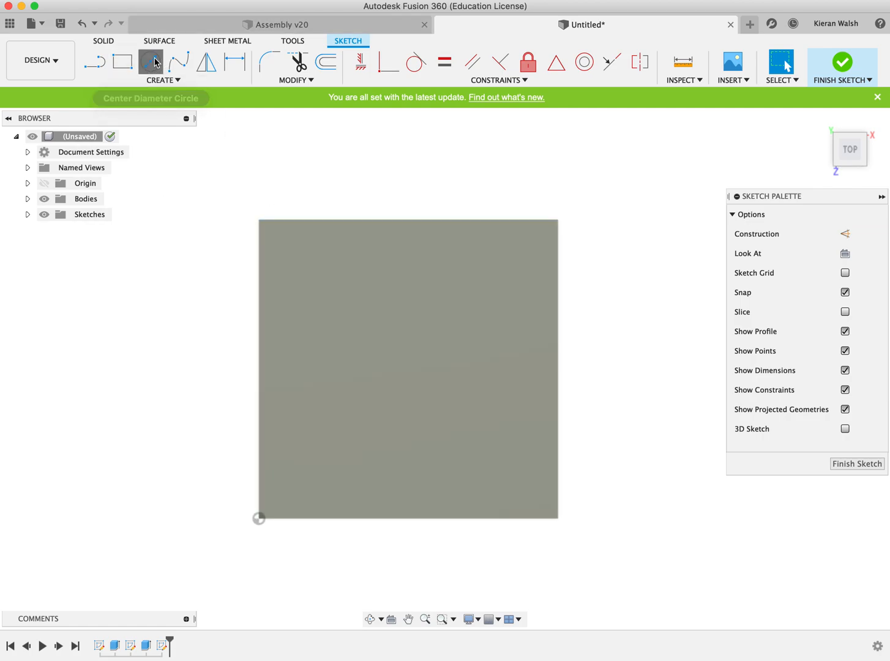
click(150, 61)
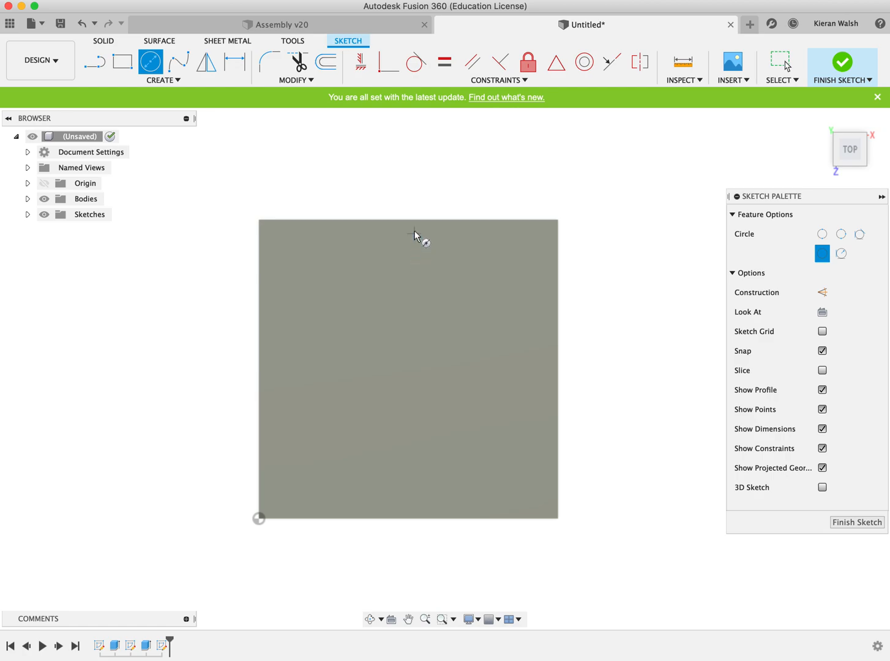
mouse_move(250, 350)
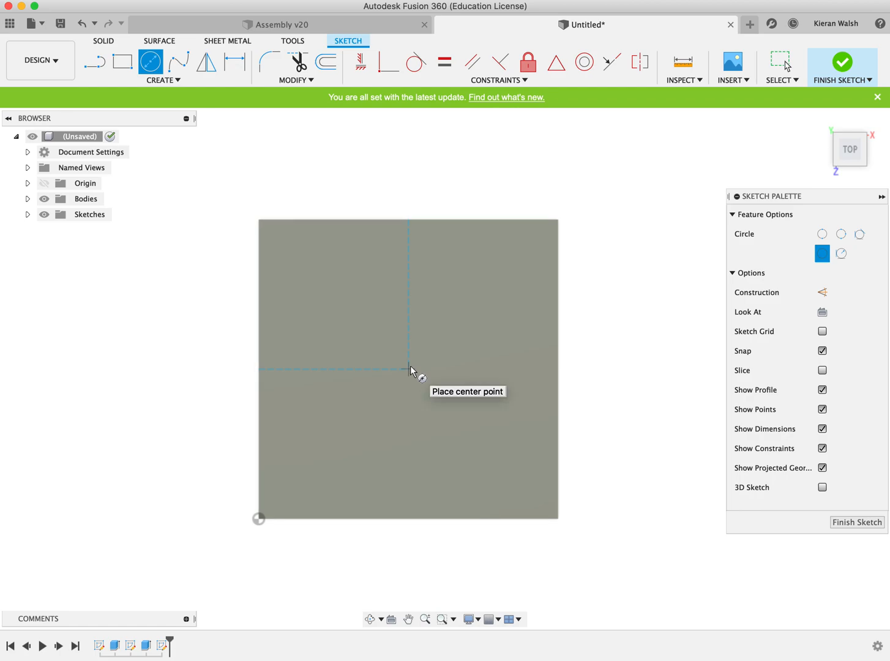
click(409, 369)
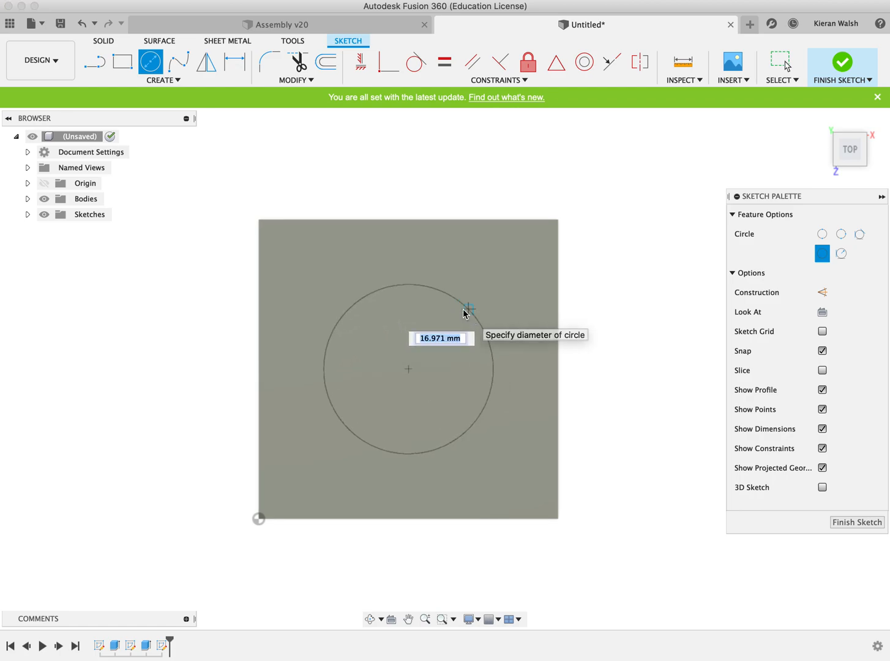
text(12)
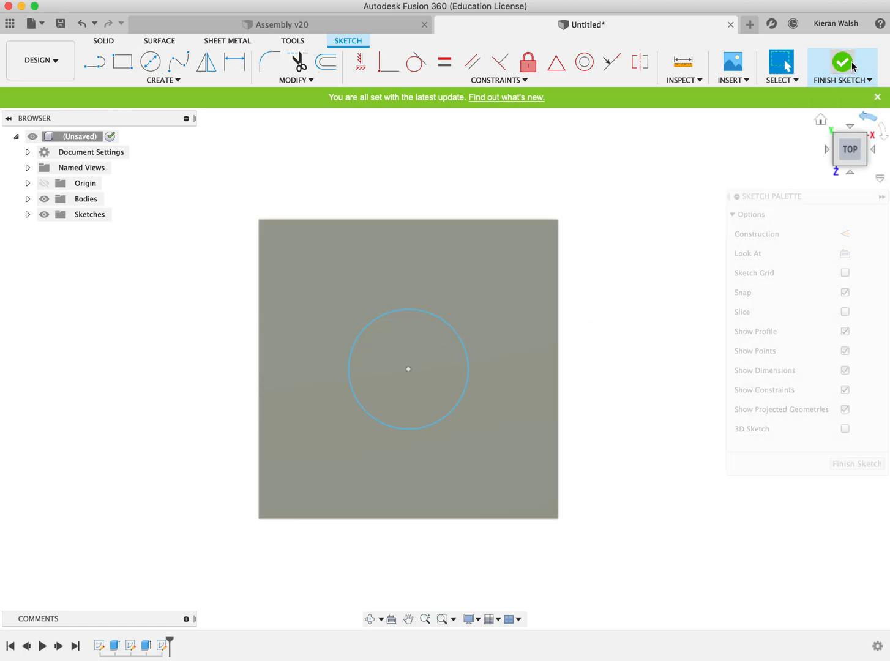
Finish the top-face sketch and cut its circle down through the cube
click(840, 61)
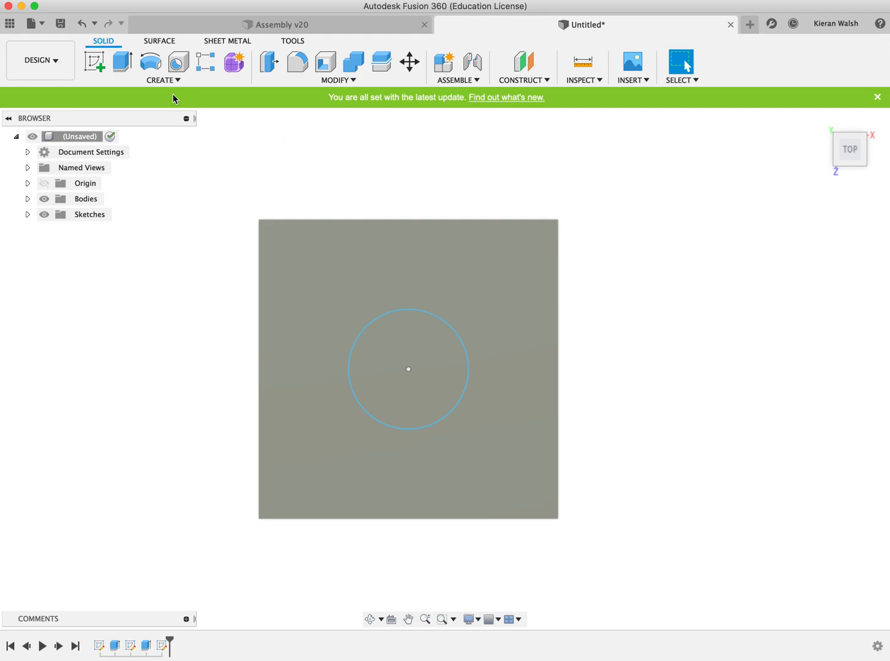
click(124, 62)
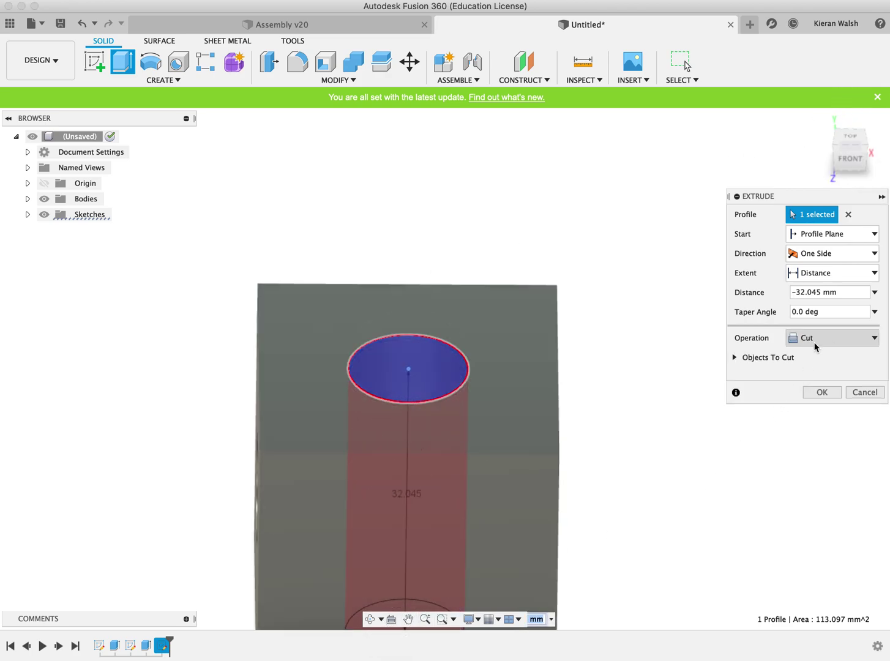
click(822, 392)
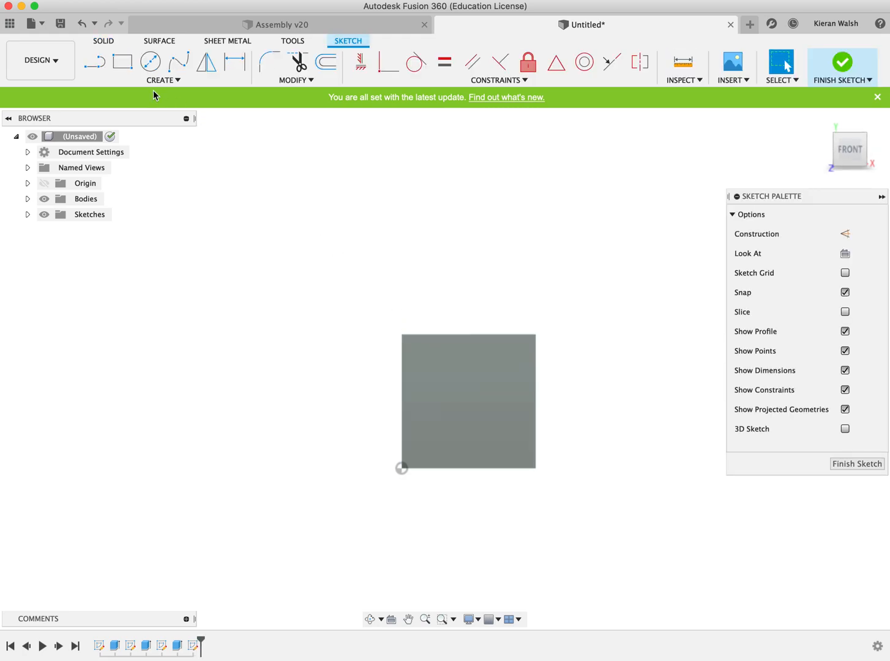
Draw a 12 mm circle at the front face's centre and finish the sketch
click(151, 62)
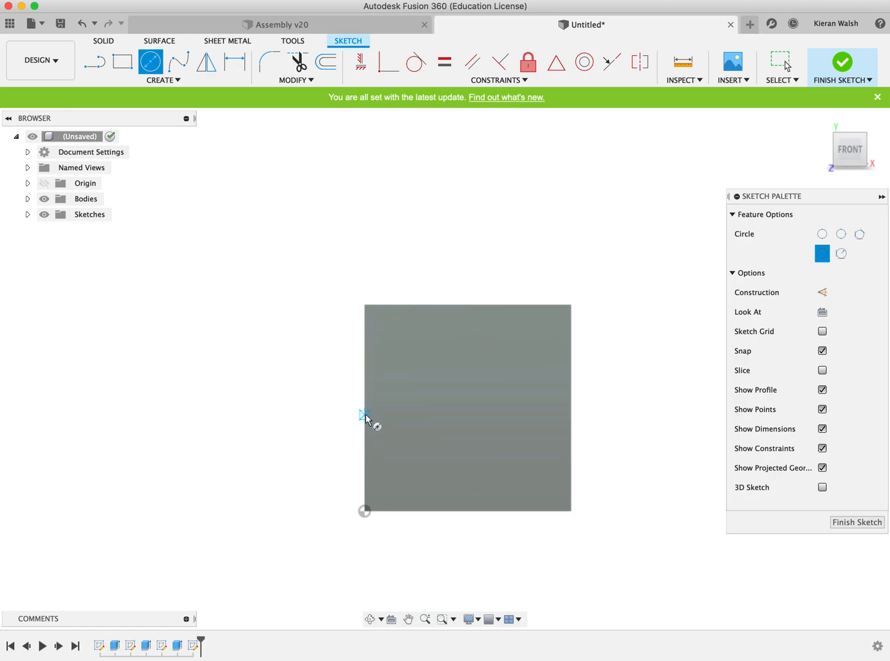
mouse_move(470, 410)
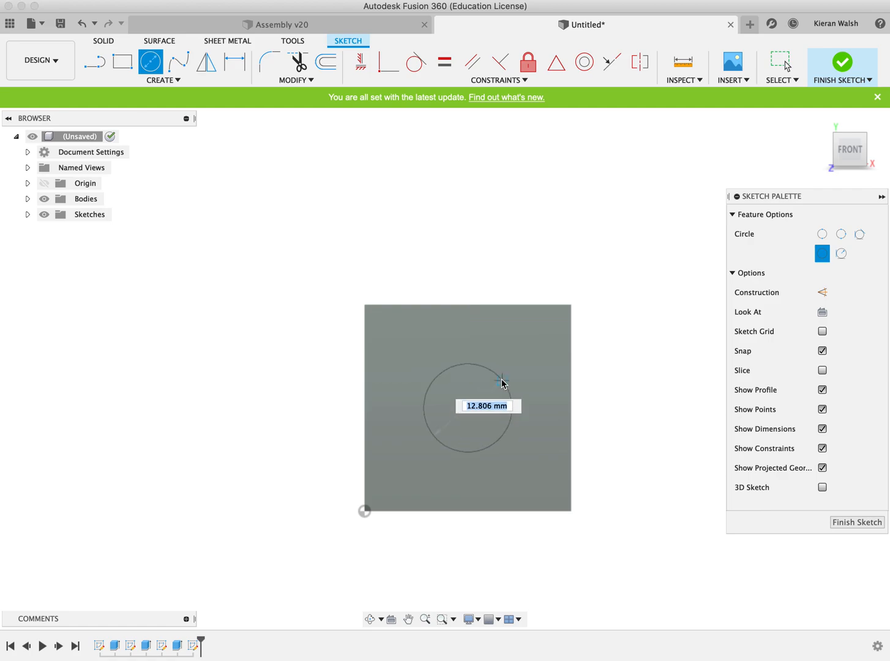
text(12)
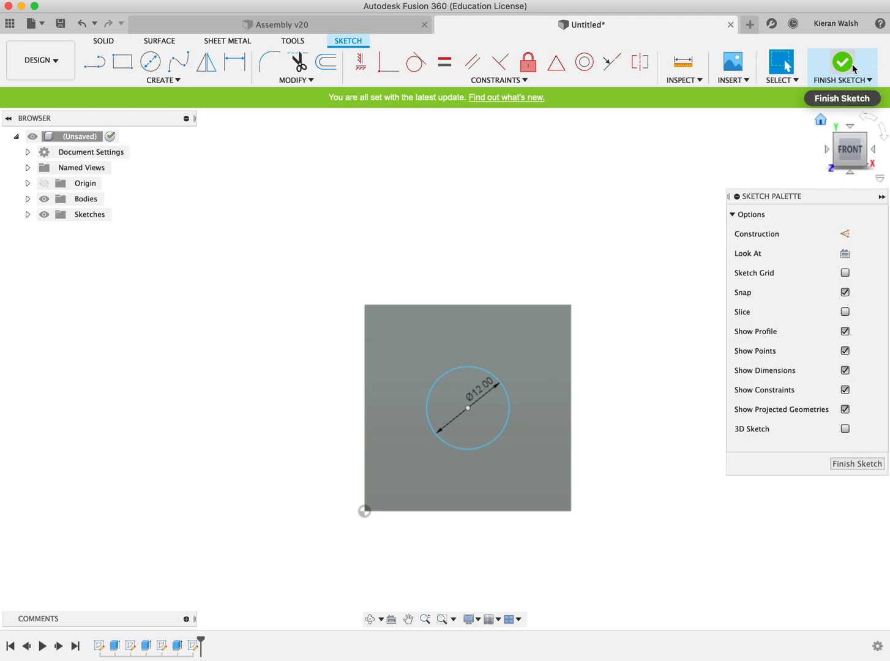
click(841, 61)
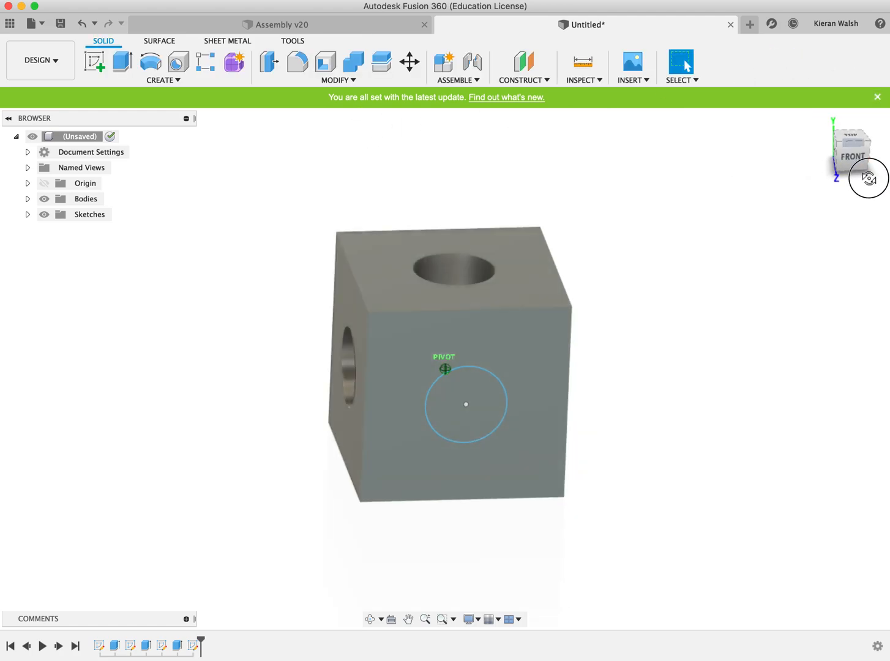
Extrude-cut the front circle through the cube, then orbit to view all three holes
click(124, 62)
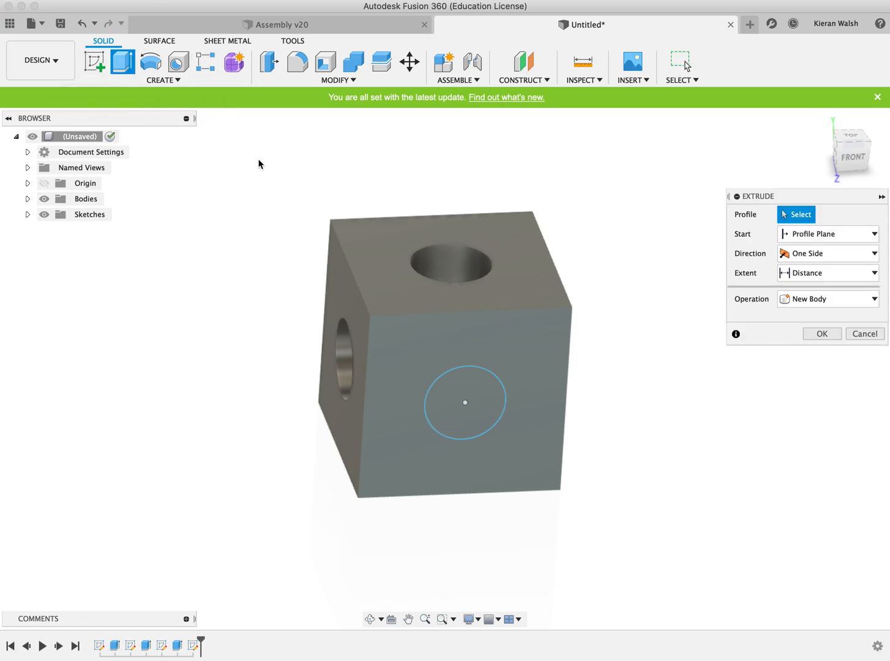
click(463, 400)
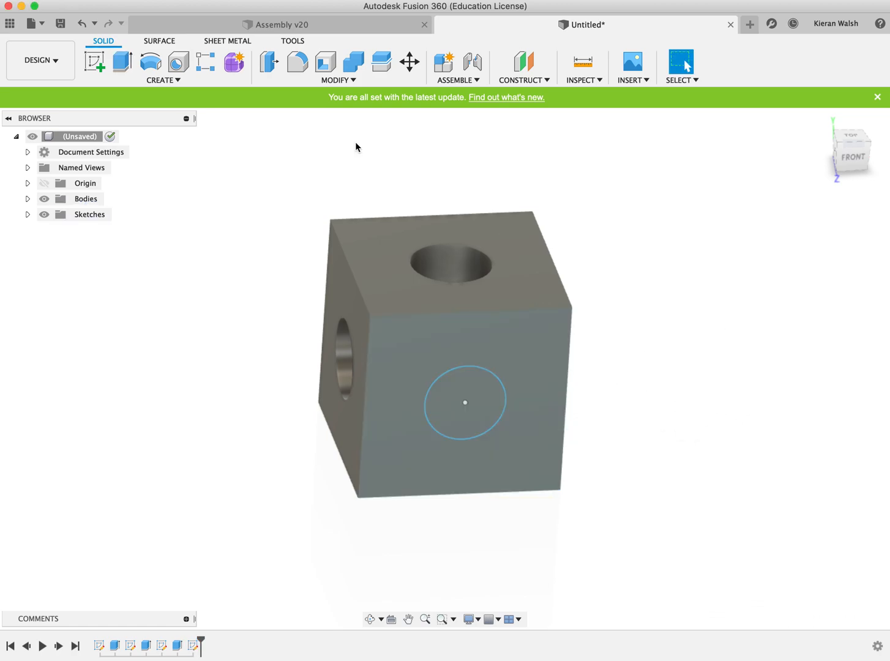
click(124, 62)
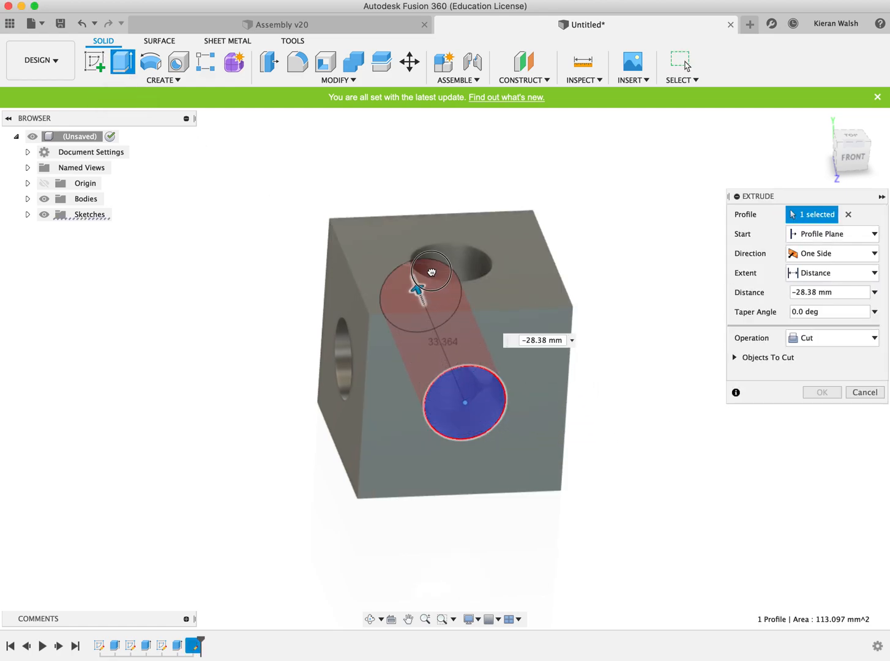
drag(412, 289, 386, 212)
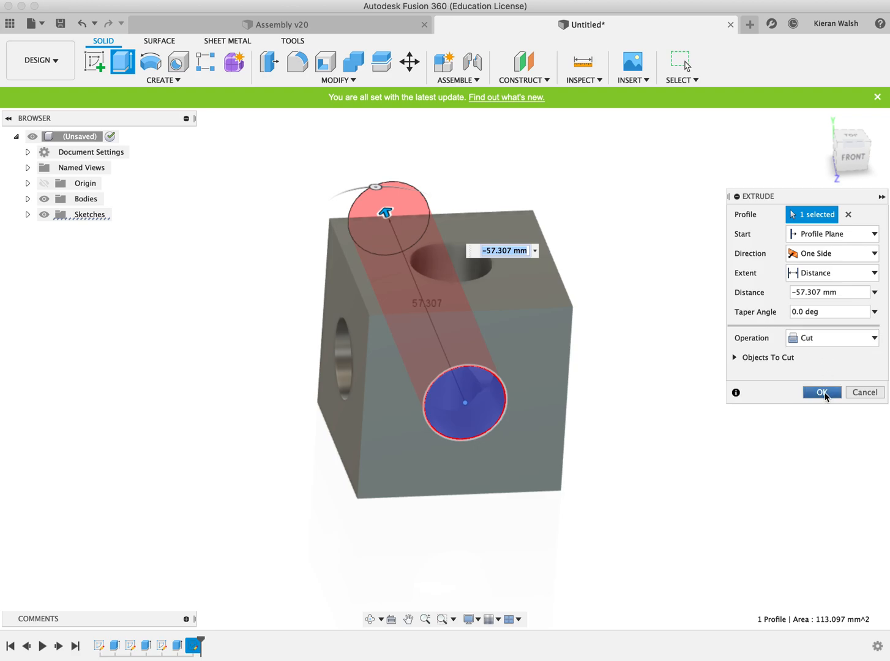
click(821, 392)
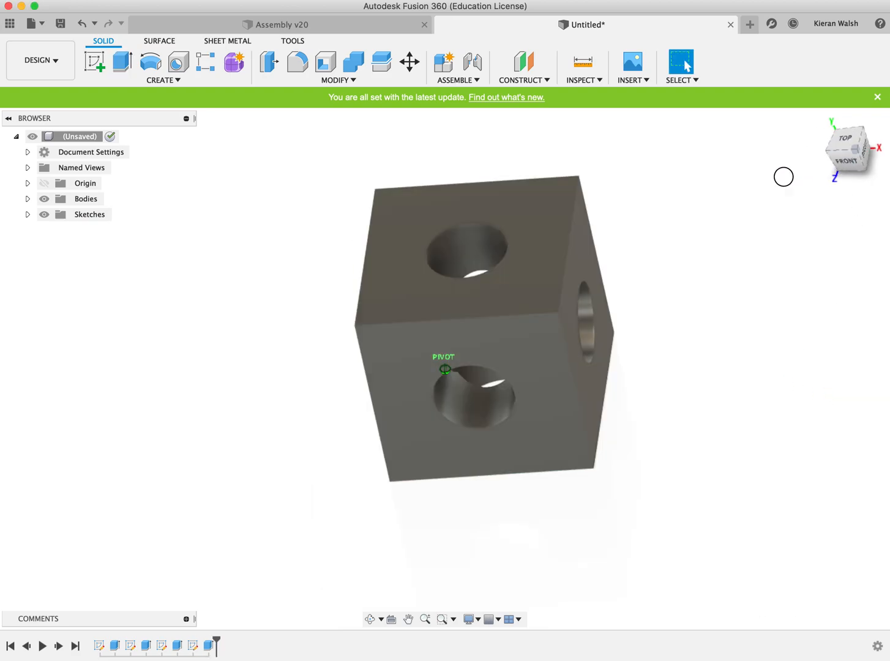
drag(784, 177, 704, 246)
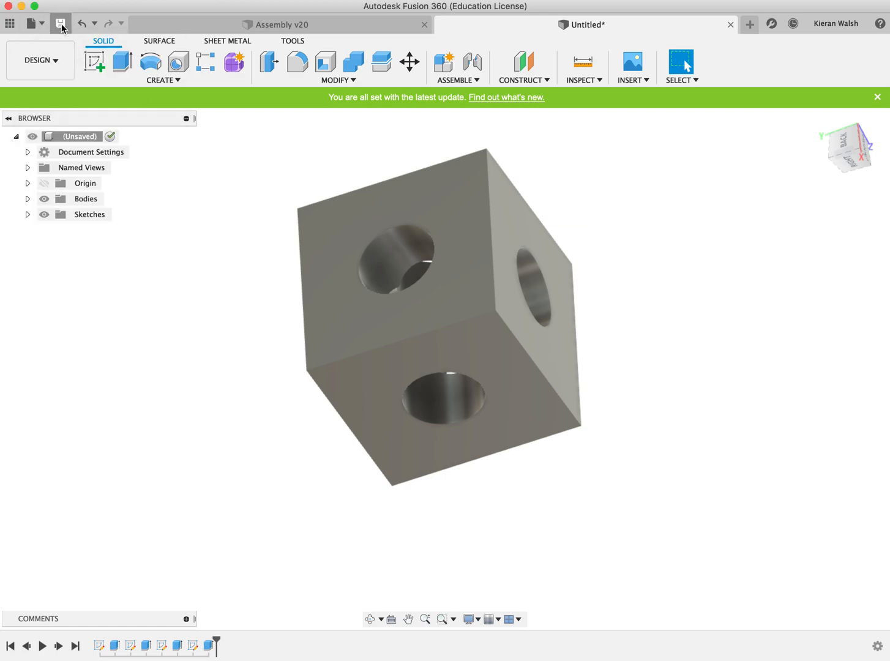
Save the holed cube as 'Cube1' in the first project, producing version v0
click(60, 23)
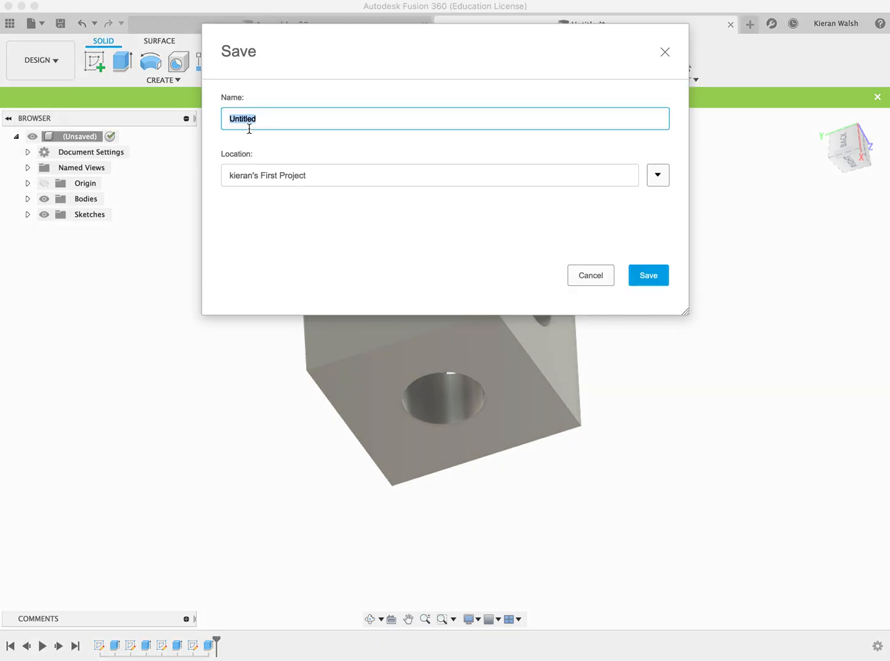
text(Cube1)
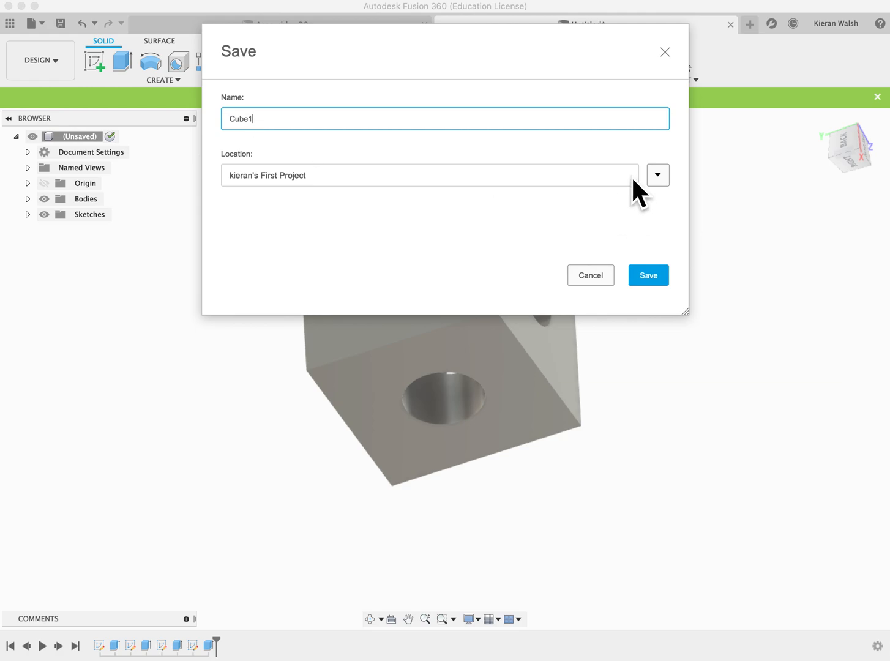
click(658, 175)
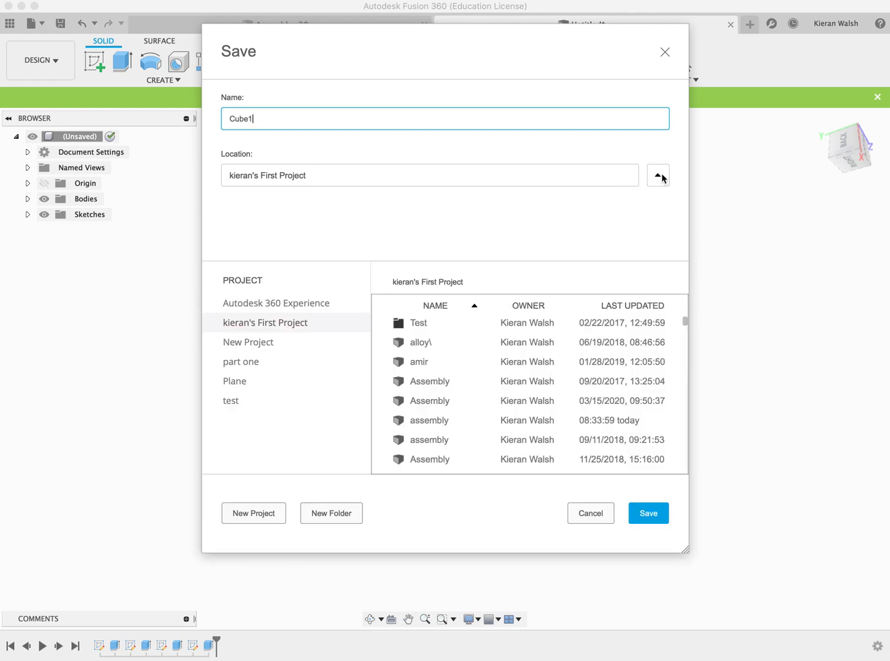
mouse_move(258, 346)
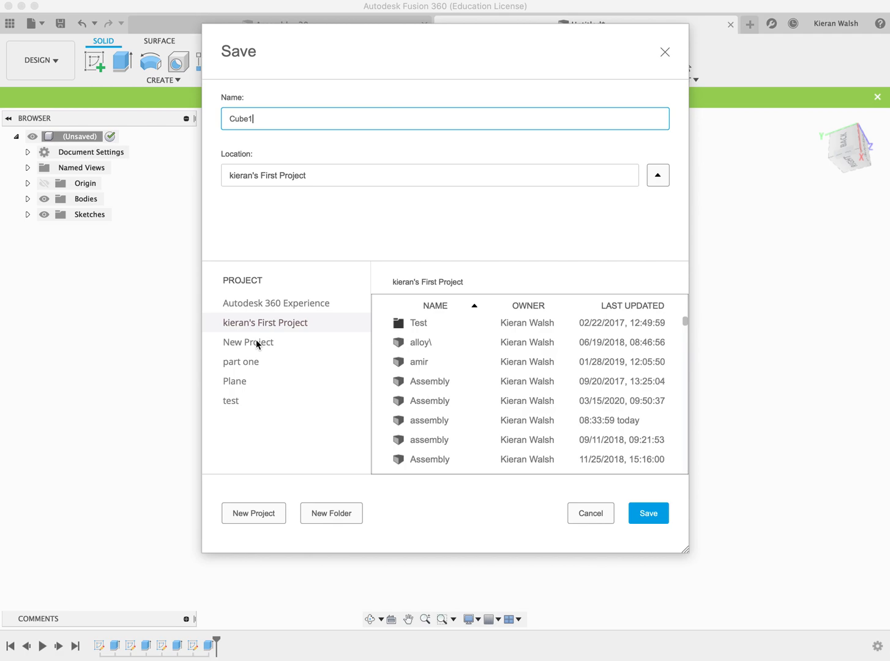
mouse_move(281, 317)
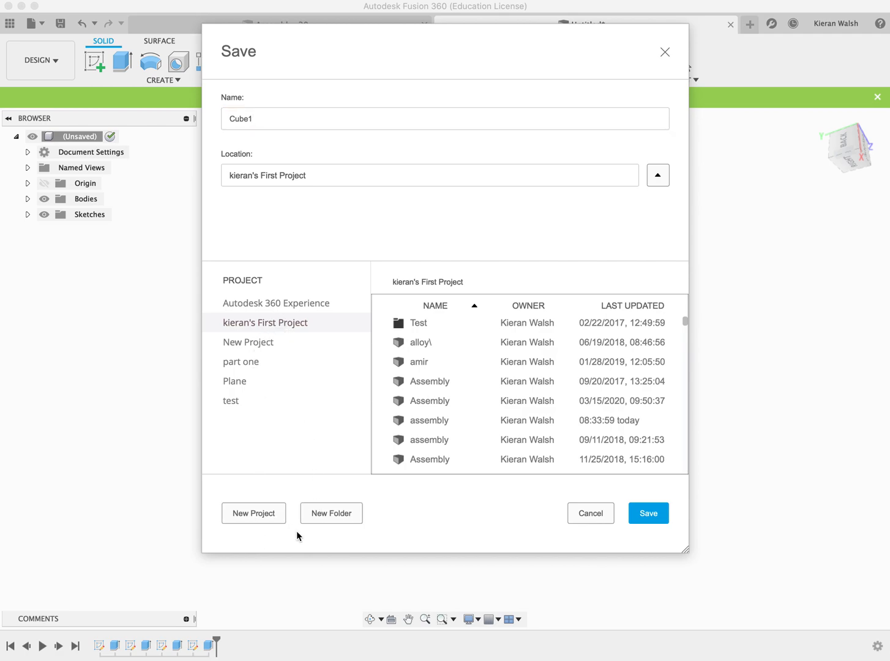
mouse_move(273, 327)
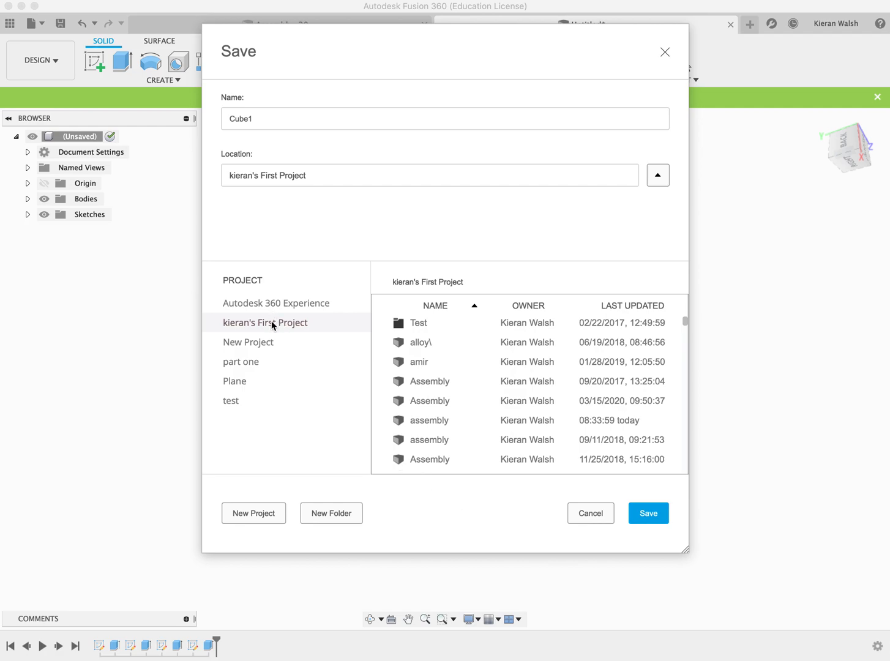
mouse_move(276, 333)
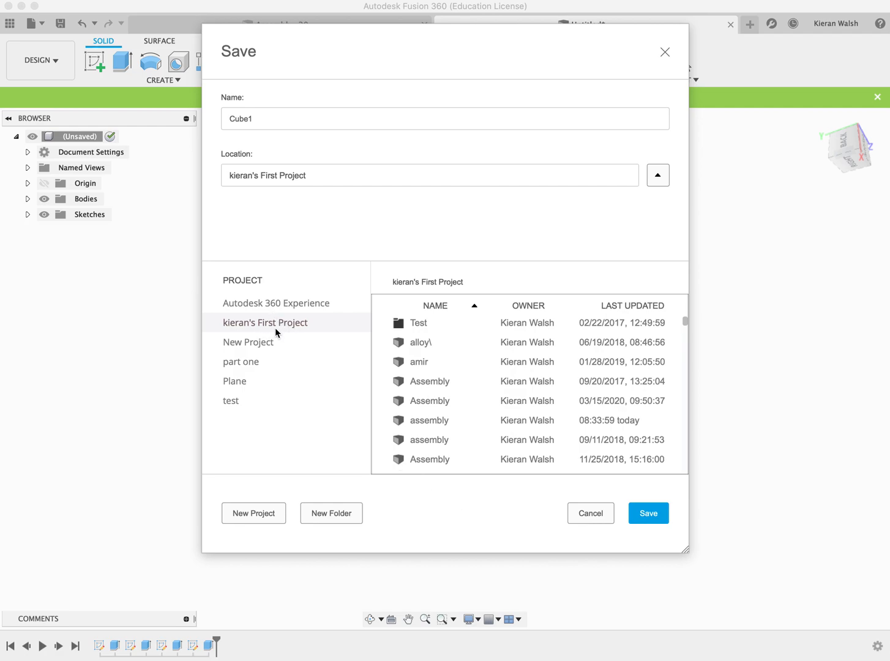
mouse_move(289, 328)
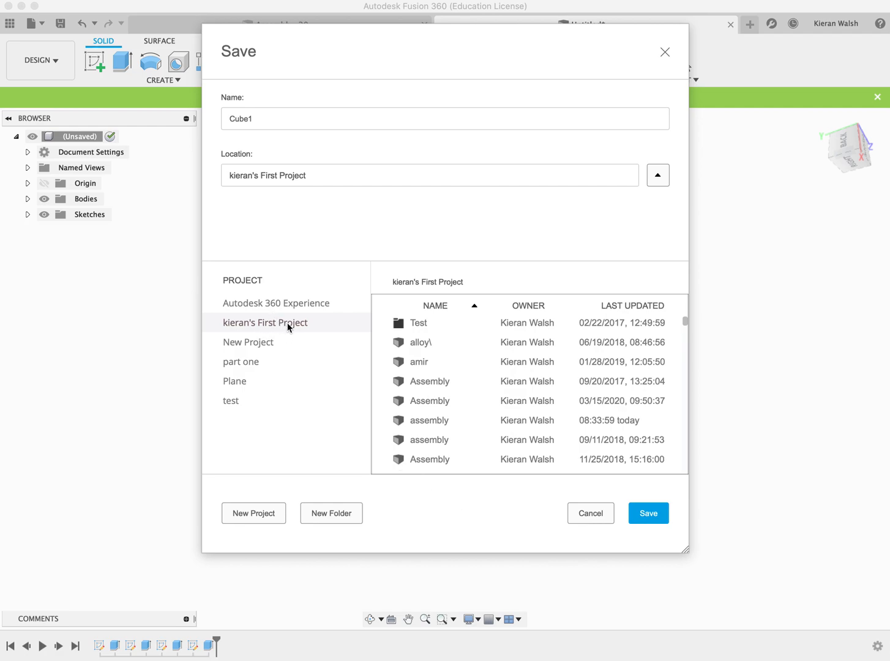
mouse_move(296, 328)
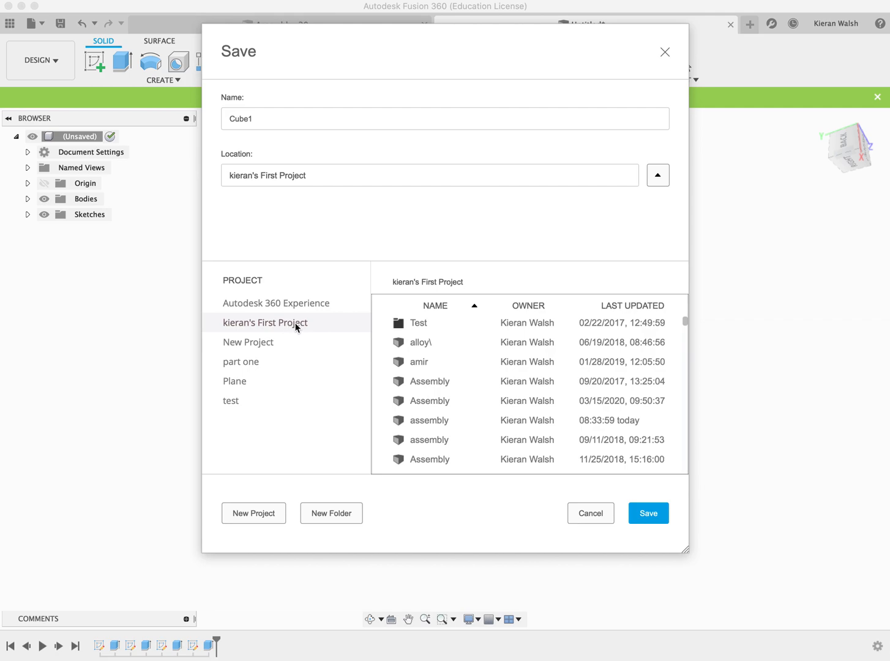
mouse_move(306, 327)
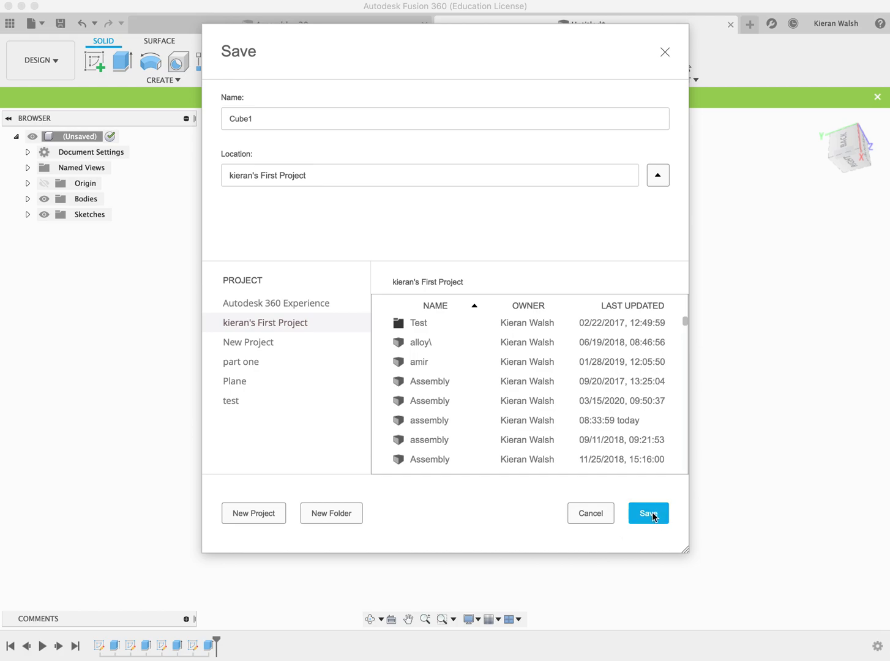
click(649, 513)
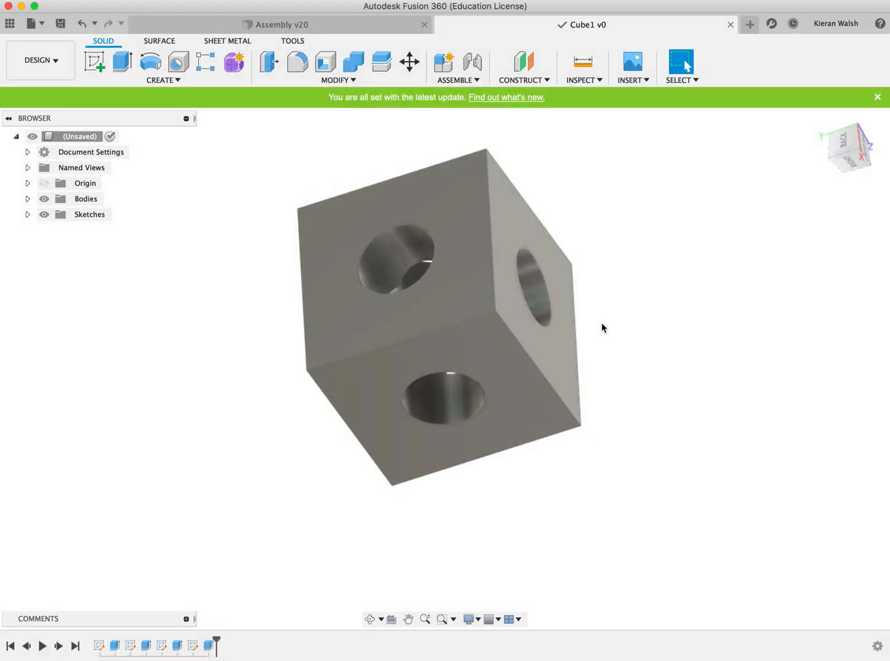